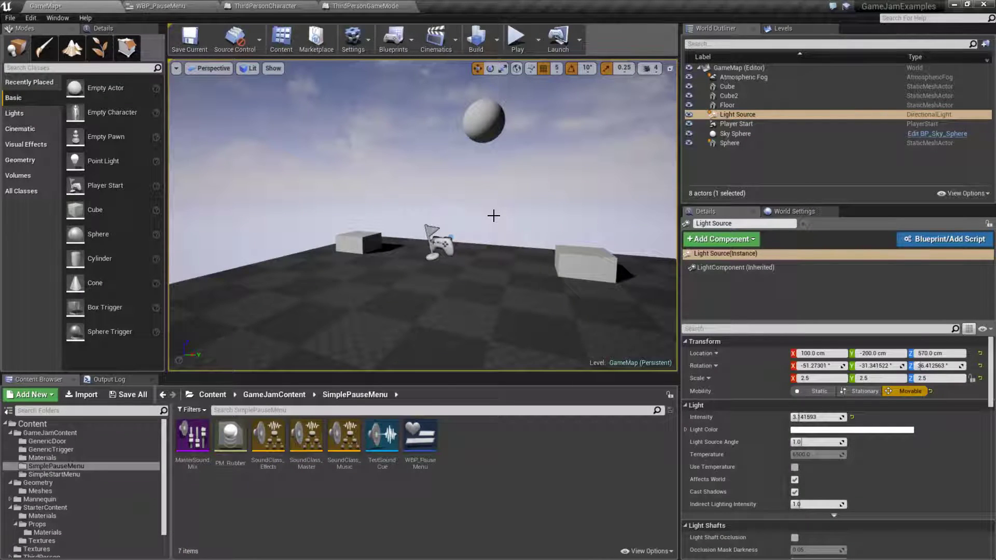
Play the level, try the pause menu's Quit, and end the preview session
{"action": "left_click", "coordinate": [517, 38]}
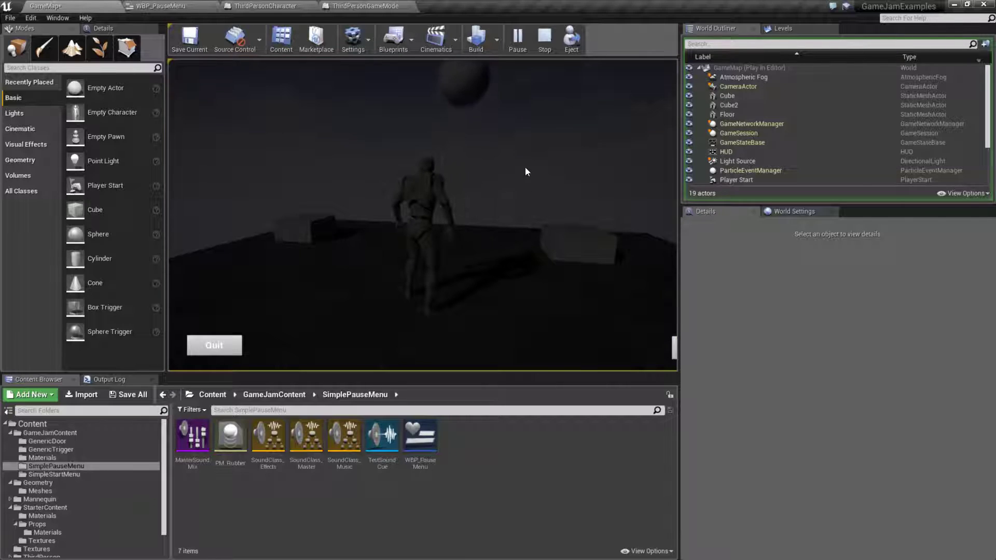
{"action": "mouse_move", "coordinate": [456, 213]}
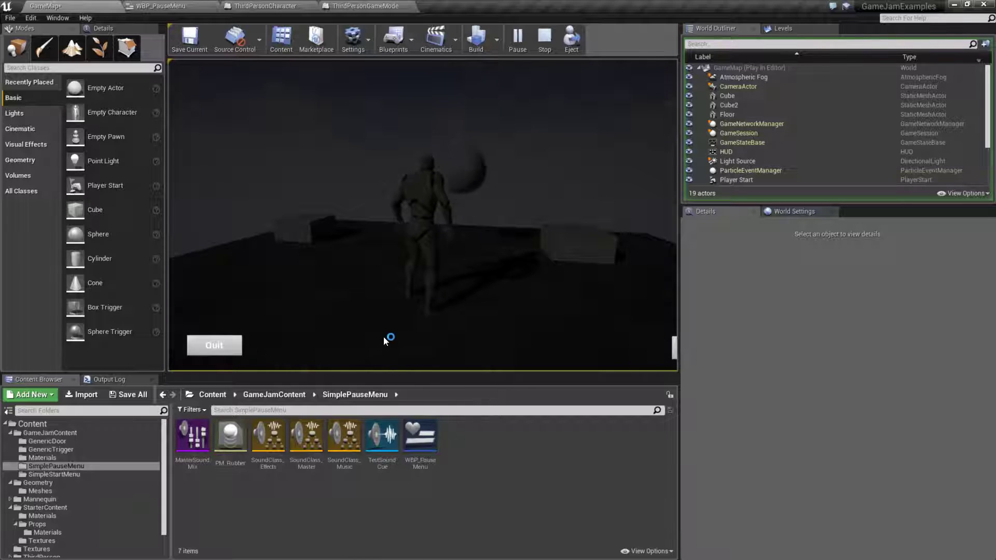
{"action": "left_click", "coordinate": [543, 39]}
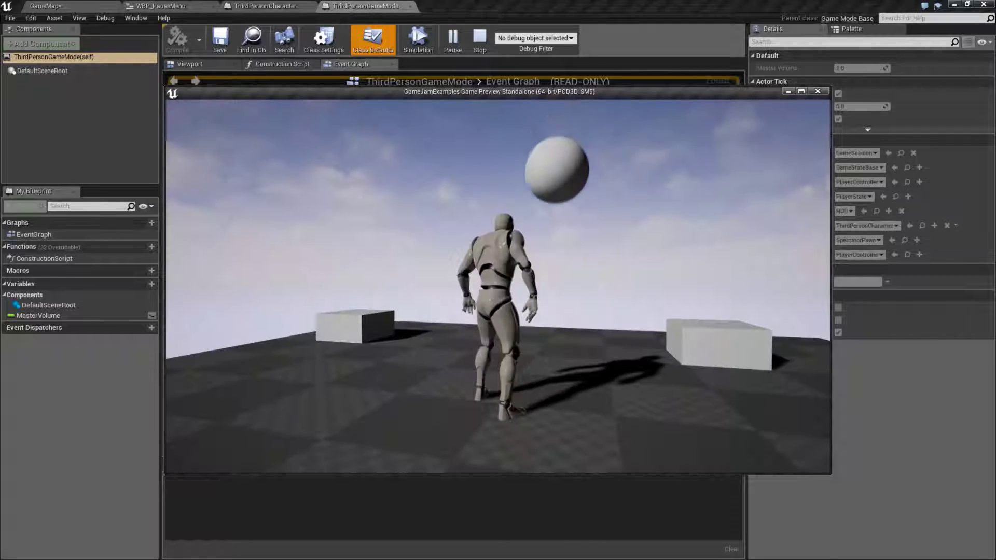
{"action": "left_click", "coordinate": [479, 39]}
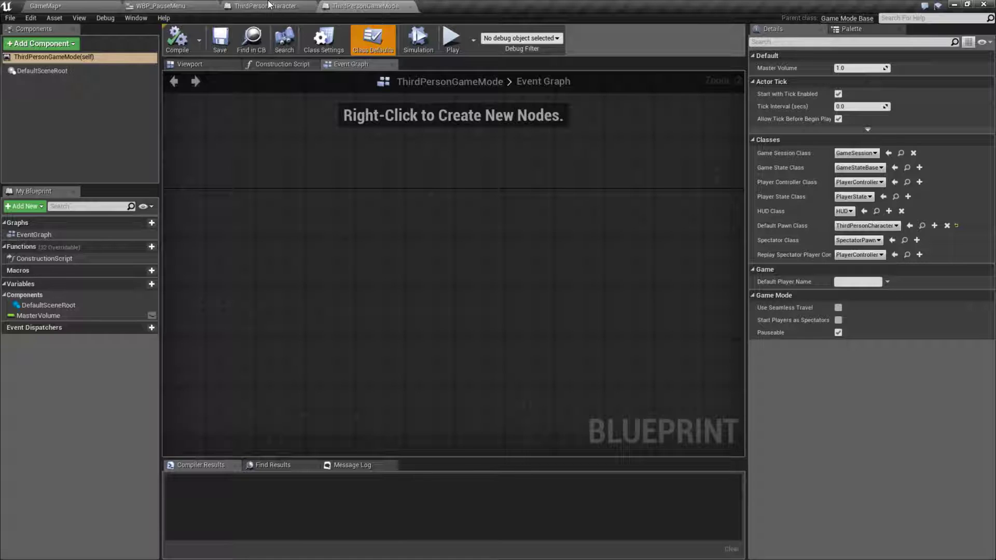
Review ThirdPersonCharacter's PauseButton logic: IsValid, Create Widget and Set Global Time Dilation nodes
{"action": "left_click", "coordinate": [267, 6]}
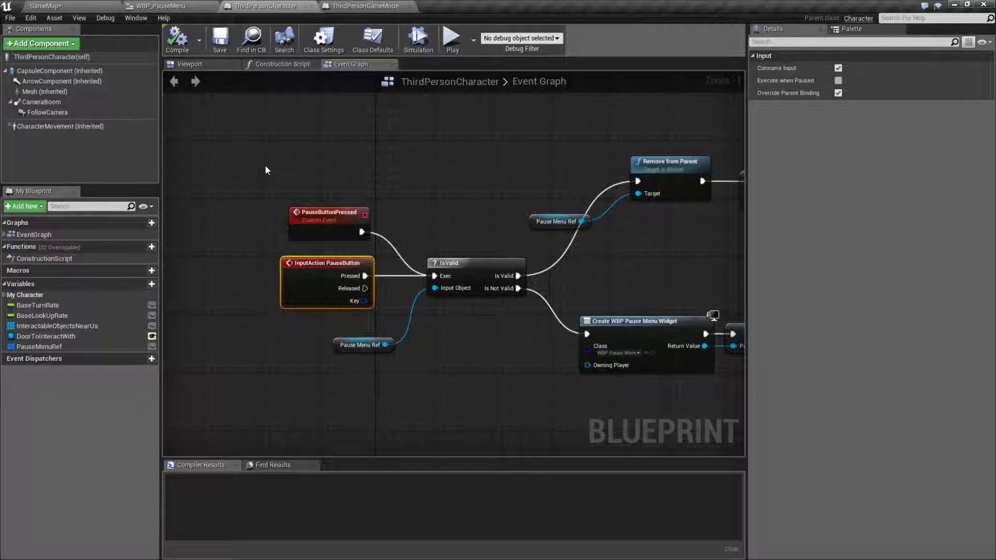
{"action": "scroll", "scroll_direction": "down", "scroll_amount": 3}
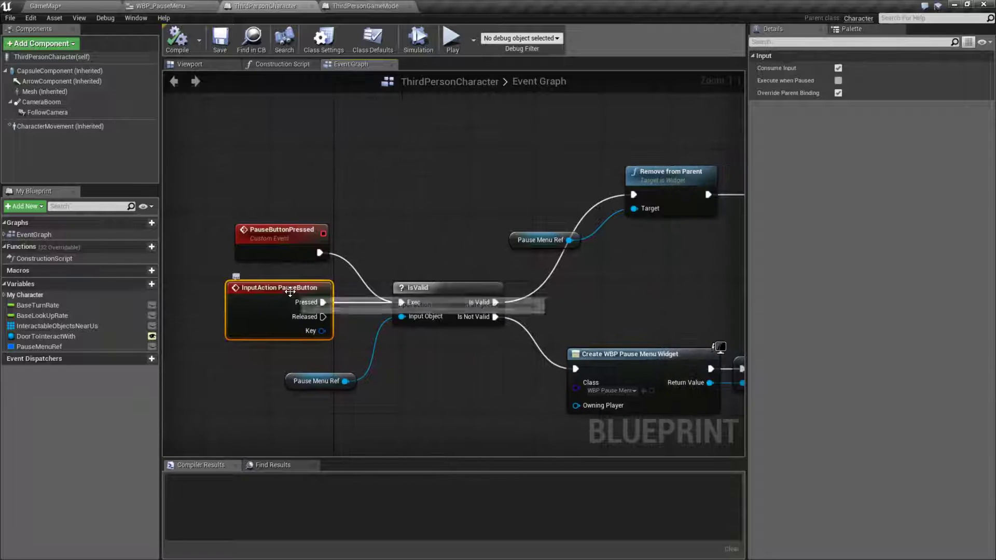
{"action": "mouse_move", "coordinate": [290, 293]}
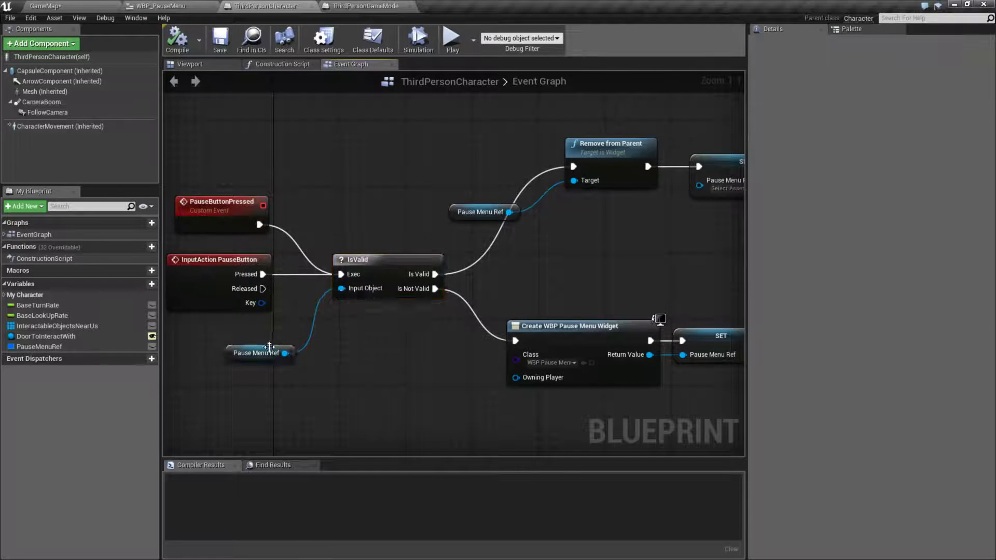
{"action": "left_click", "coordinate": [387, 259]}
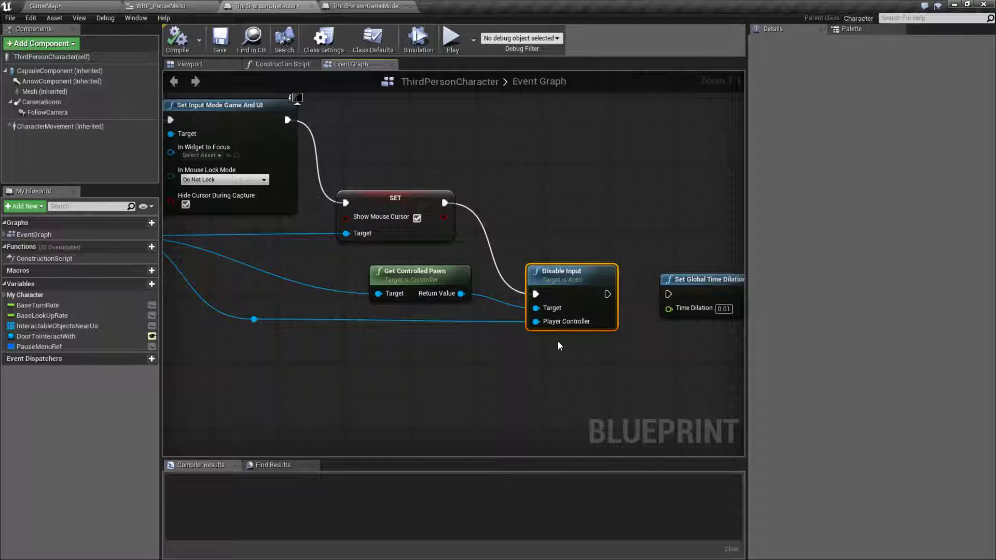
{"action": "mouse_move", "coordinate": [527, 205]}
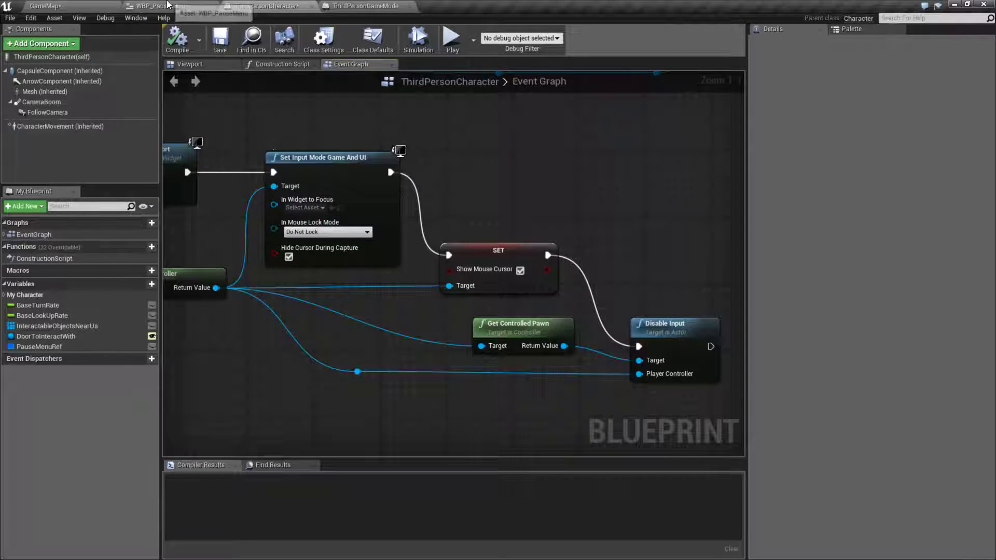
Inspect WBP_PauseMenu's Listen for Input Action on PauseButton, comparing with the character graph
{"action": "left_click", "coordinate": [159, 6]}
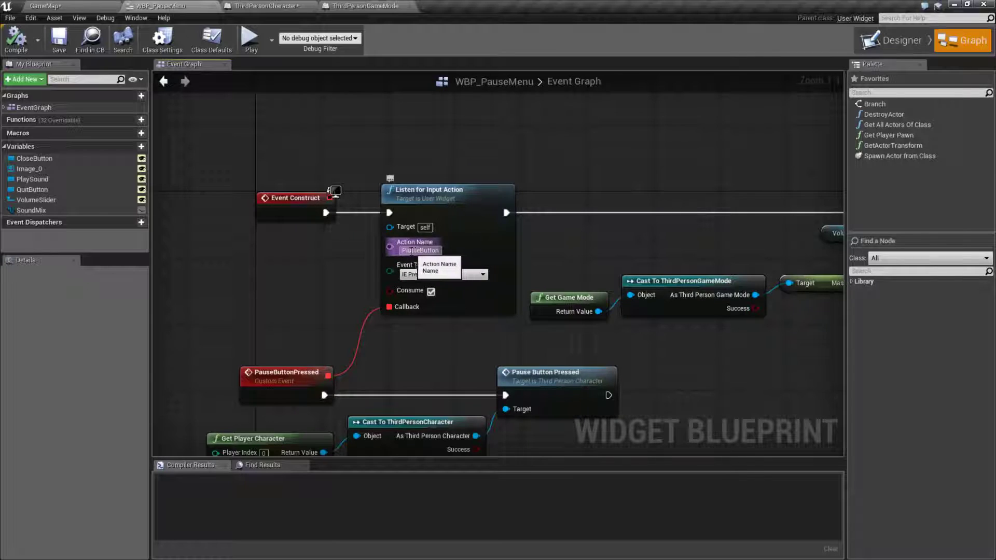
{"action": "left_click", "coordinate": [331, 271]}
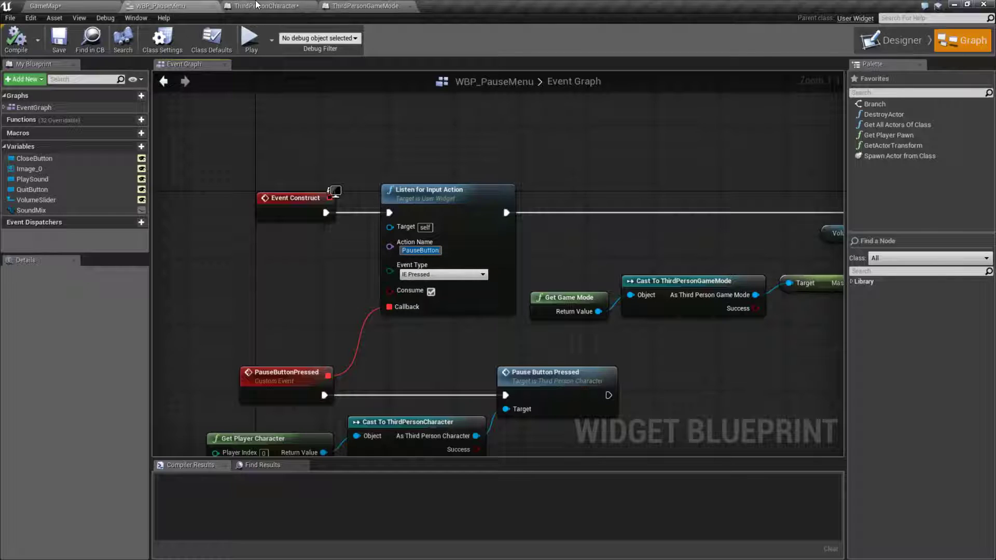
{"action": "left_click", "coordinate": [266, 7]}
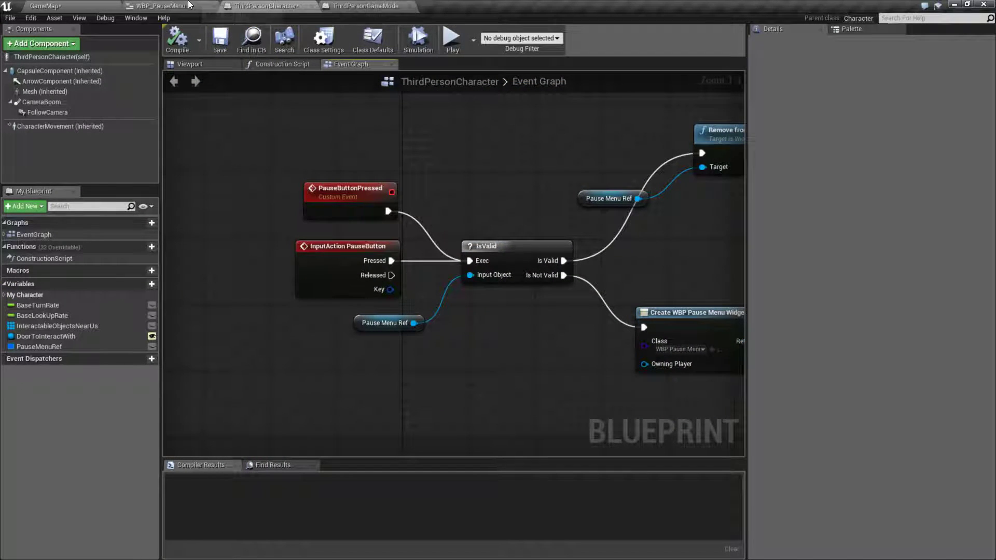
{"action": "left_click", "coordinate": [162, 6]}
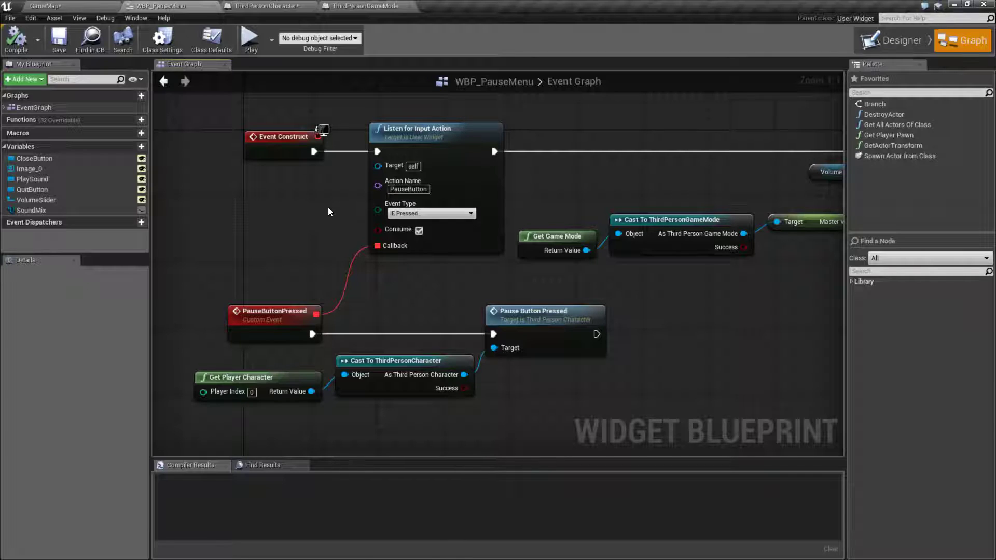
{"action": "mouse_move", "coordinate": [325, 236]}
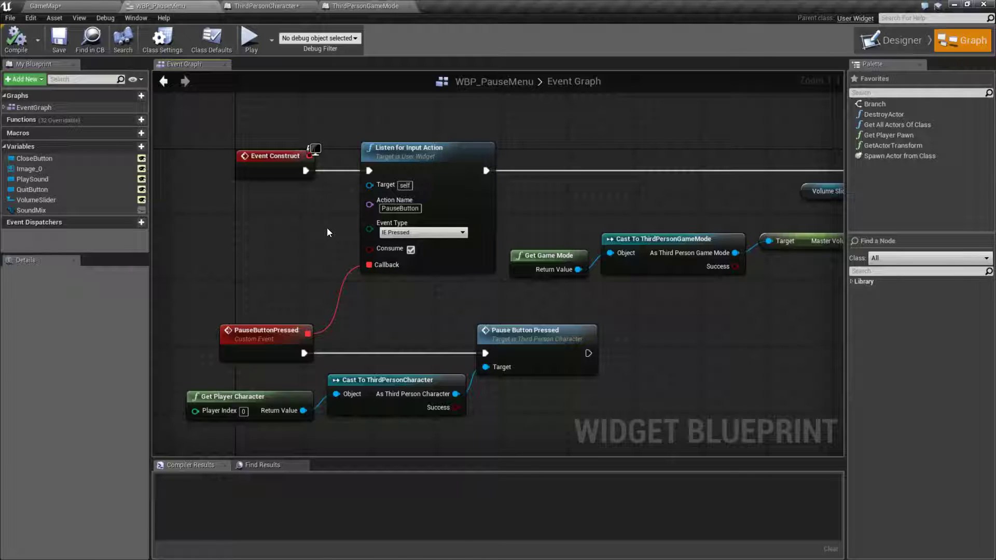
{"action": "mouse_move", "coordinate": [302, 232]}
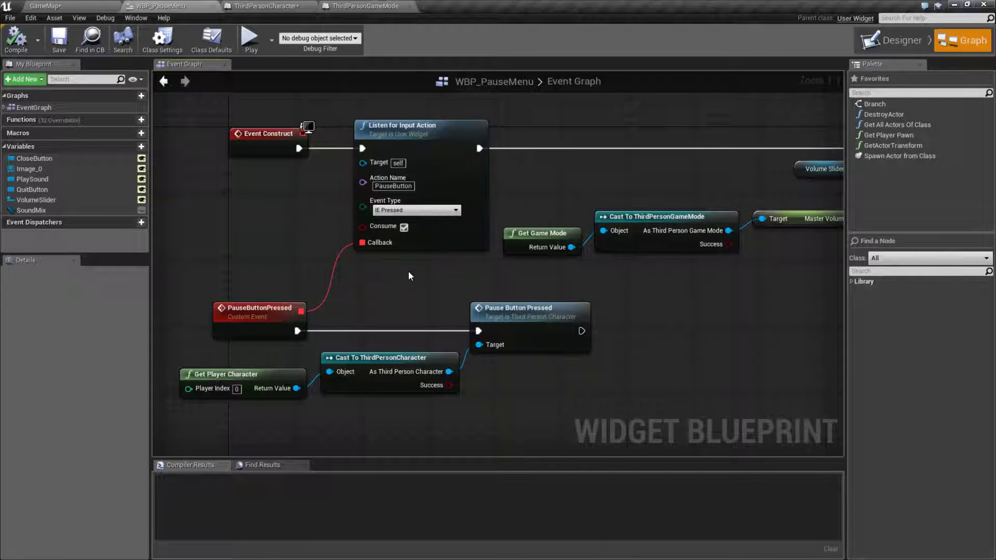
Select the PauseButtonPressed event chain, then return to ThirdPersonCharacter's graph
{"action": "left_click", "coordinate": [419, 125]}
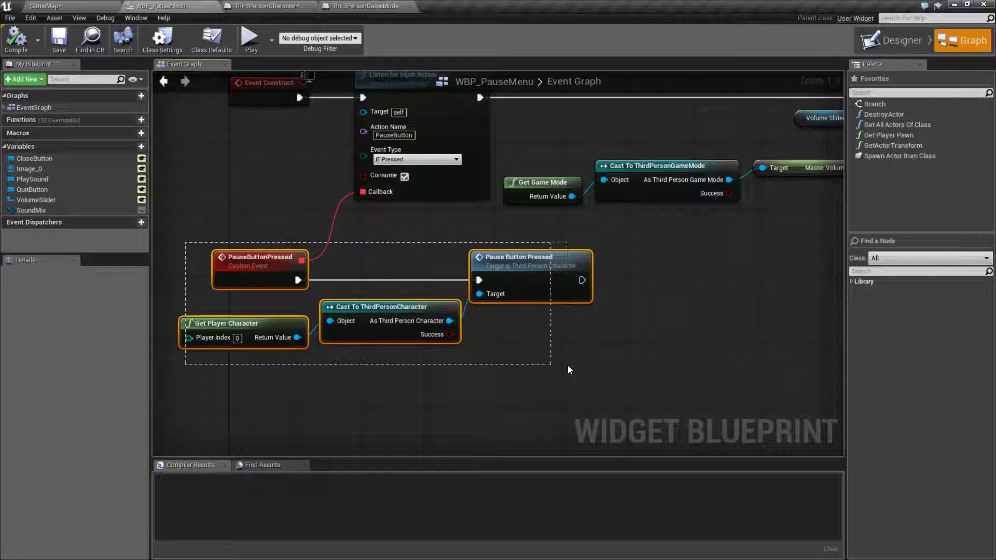
{"action": "left_click", "coordinate": [264, 6]}
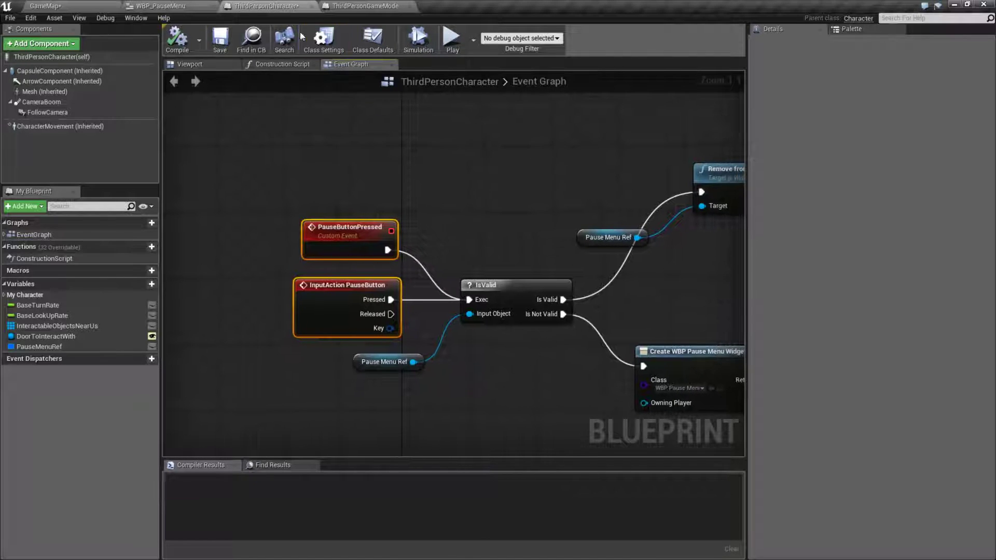
{"action": "mouse_move", "coordinate": [394, 189]}
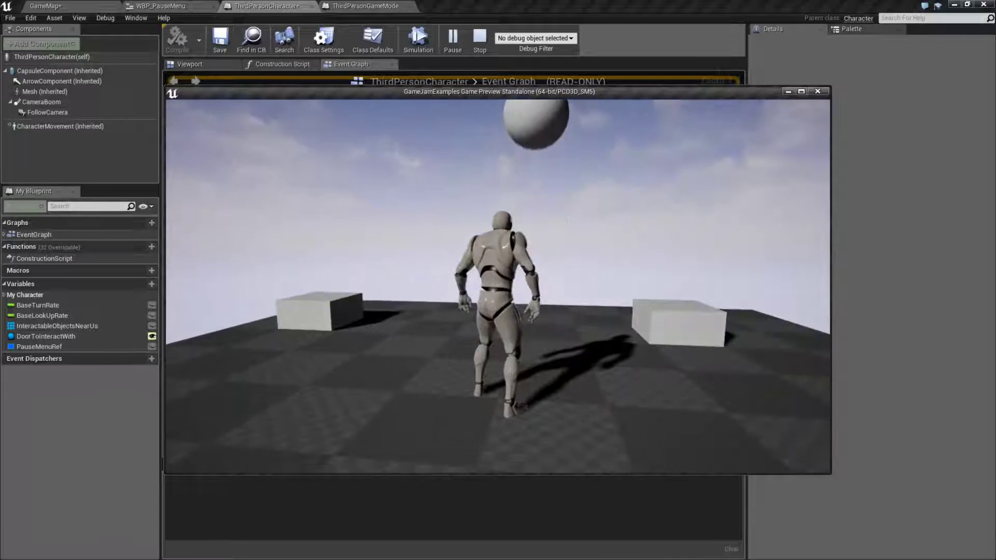
Leave the standalone game and review WBP_PauseMenu's volume slider nodes using Master Volume
{"action": "key", "text": "Escape"}
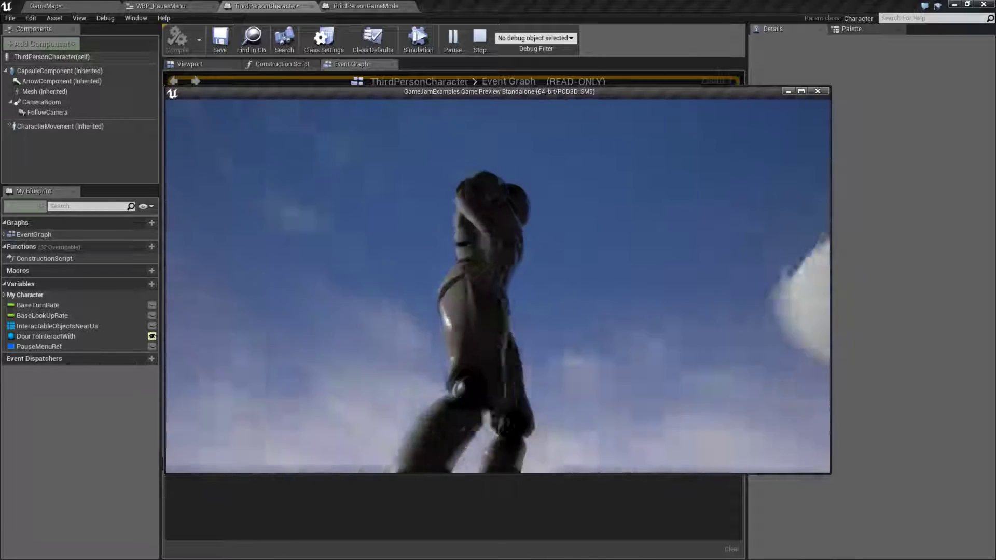
{"action": "left_click", "coordinate": [162, 6]}
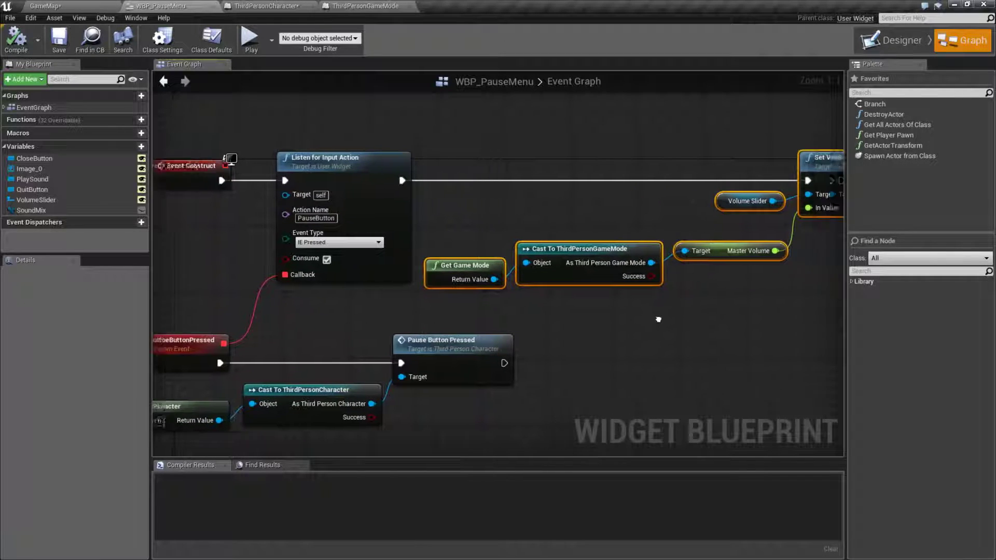
{"action": "scroll", "scroll_direction": "down", "scroll_amount": 3}
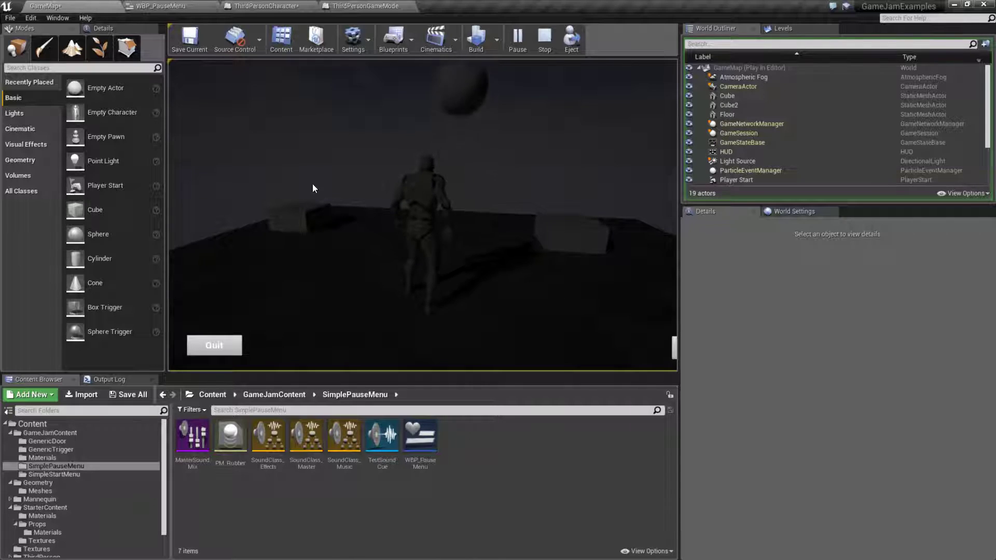
{"action": "mouse_move", "coordinate": [329, 213]}
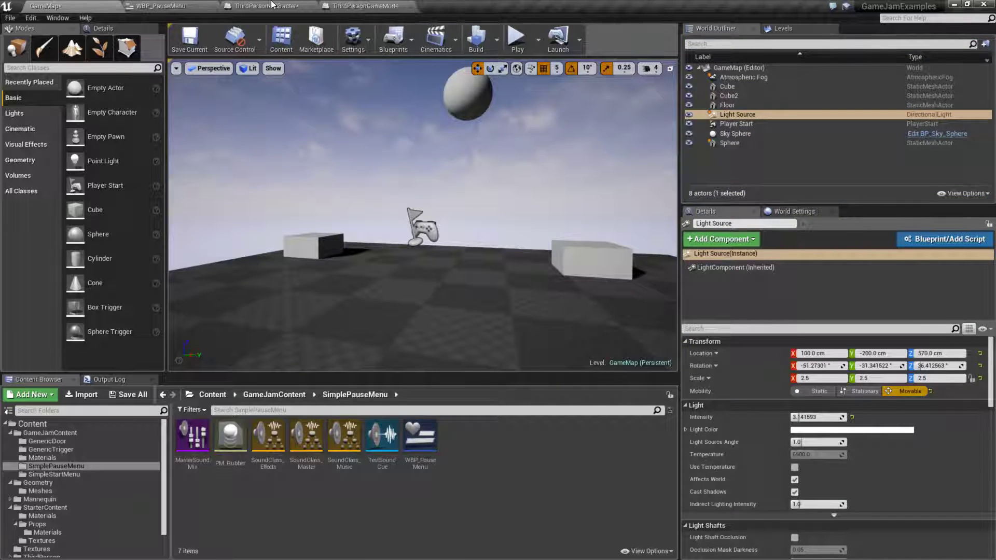
Play-test the pause menu from the ThirdPersonCharacter graph and quit the preview
{"action": "left_click", "coordinate": [261, 6]}
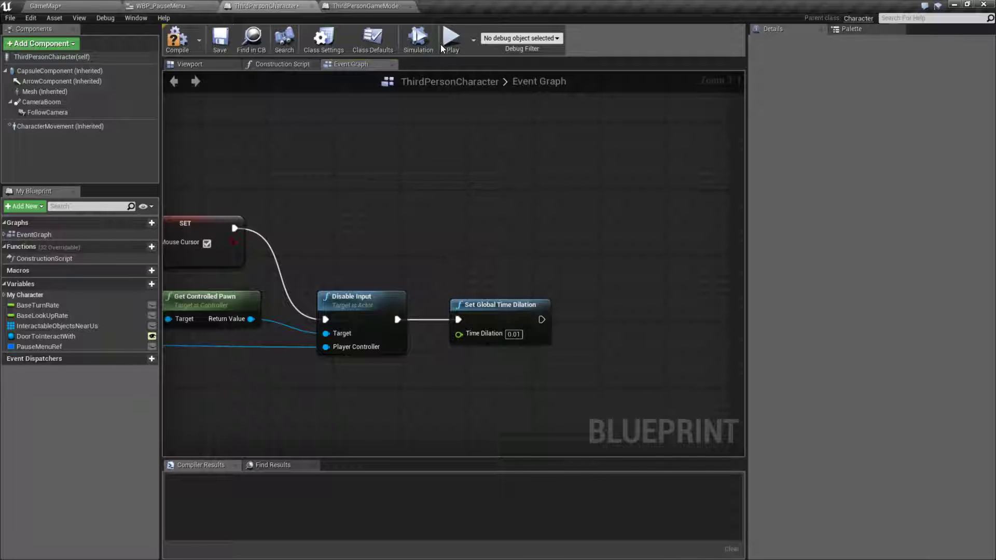
{"action": "left_click", "coordinate": [450, 36]}
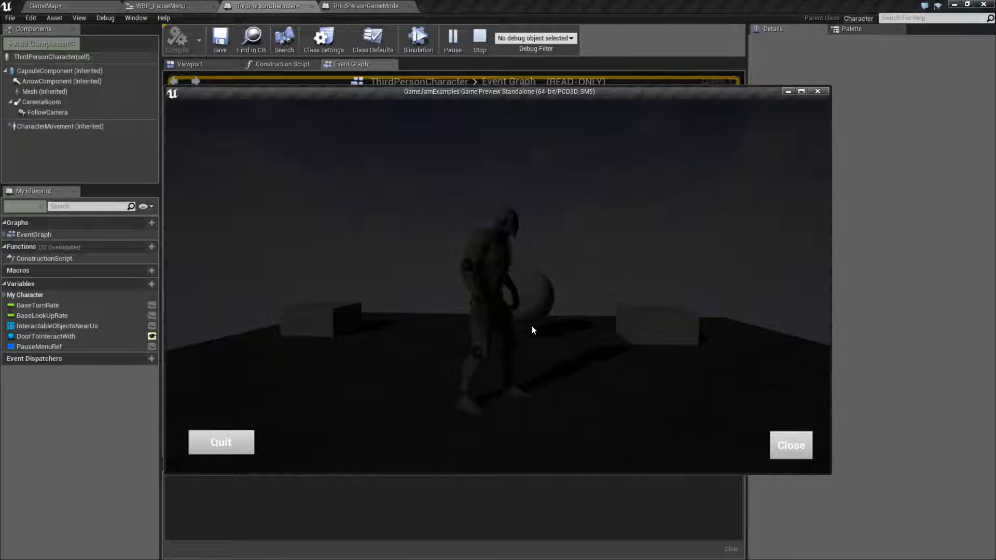
{"action": "left_click", "coordinate": [790, 445]}
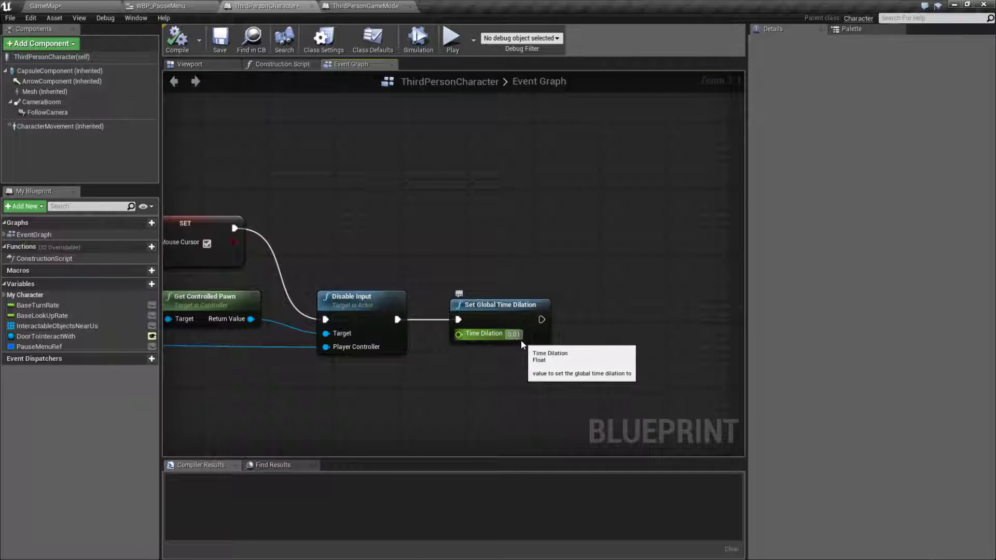
Set Global Time Dilation on pause to 0.0001, play-test the pause menu, and quit it
{"action": "type", "text": "0.0001"}
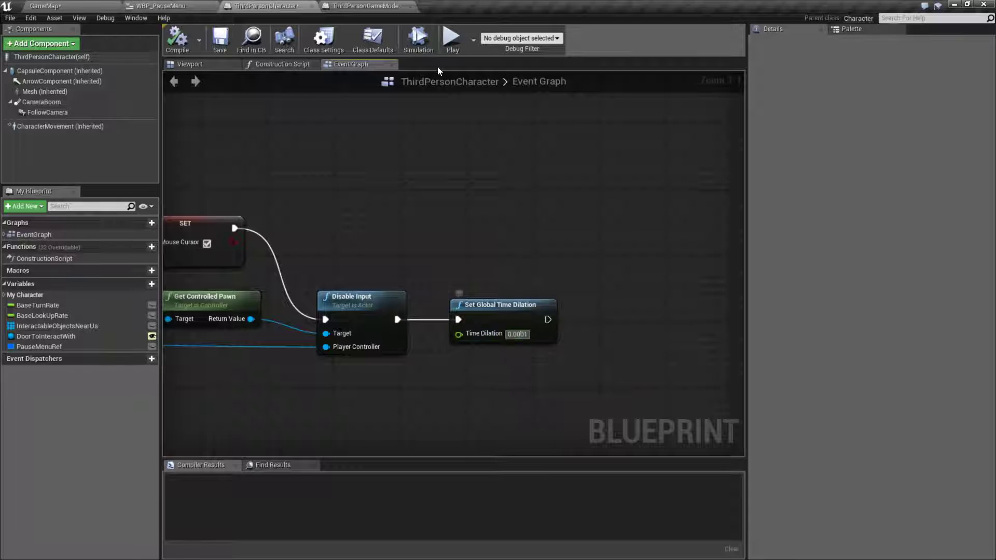
{"action": "left_click", "coordinate": [451, 36]}
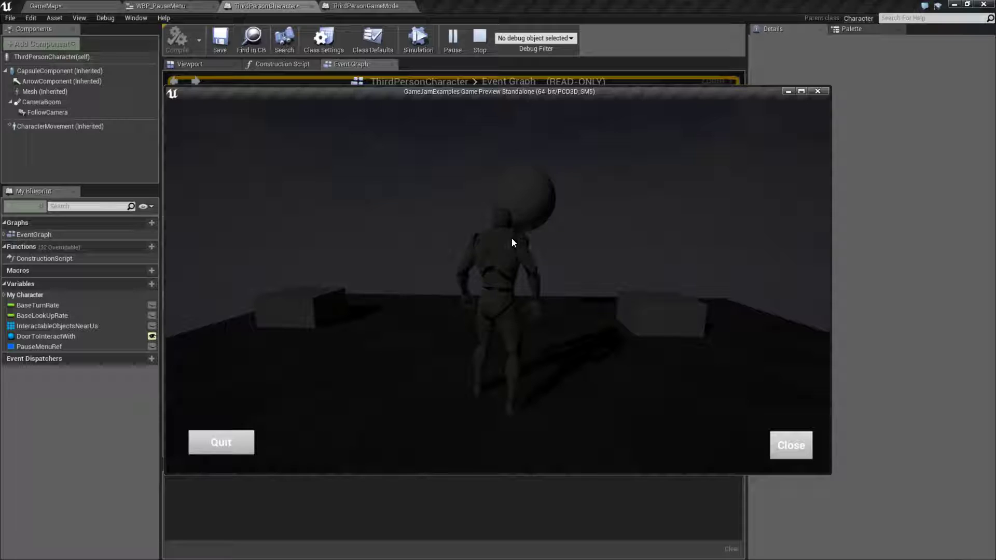
{"action": "mouse_move", "coordinate": [250, 432]}
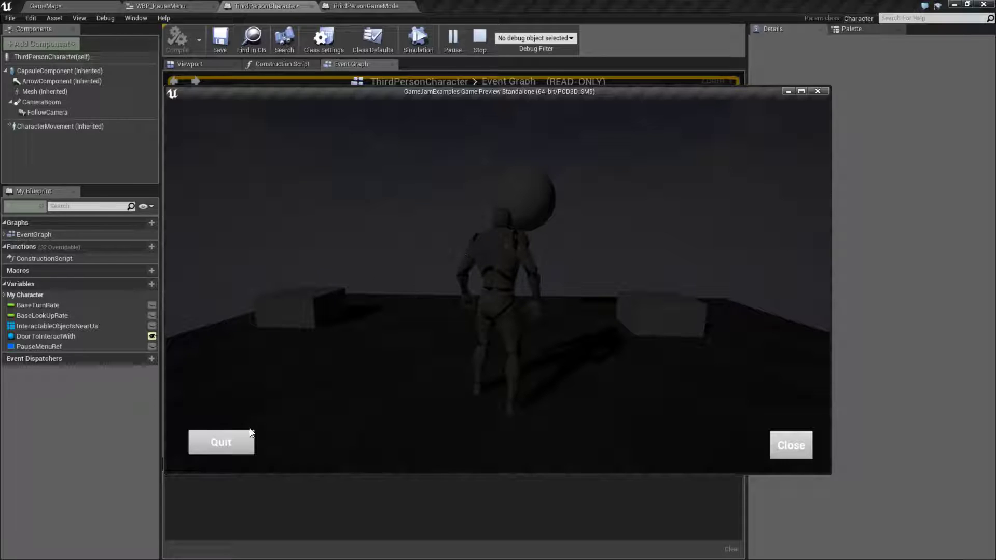
{"action": "left_click", "coordinate": [791, 445]}
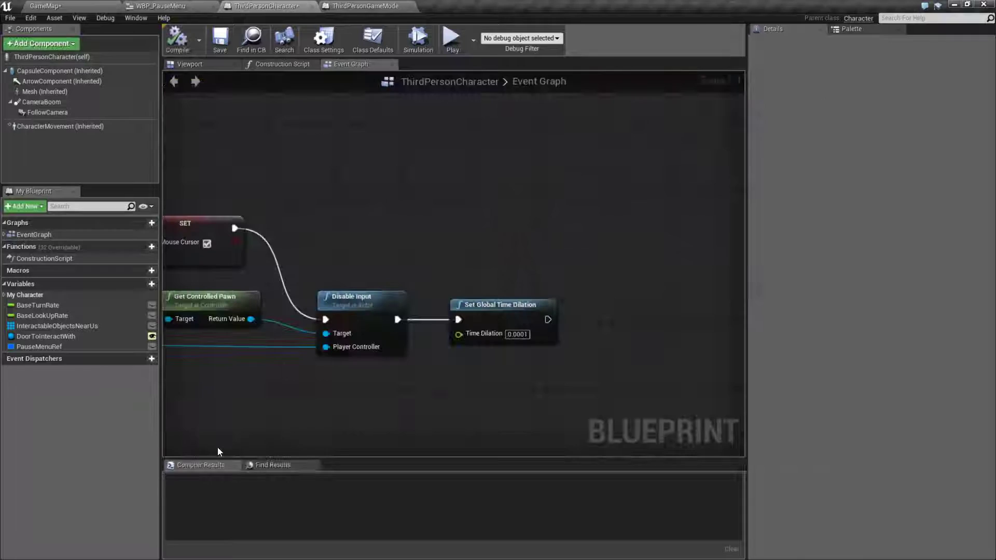
Review the unpause branch restoring Time Dilation to 1 and re-enabling input, then save the blueprint
{"action": "scroll", "scroll_direction": "down", "scroll_amount": 3}
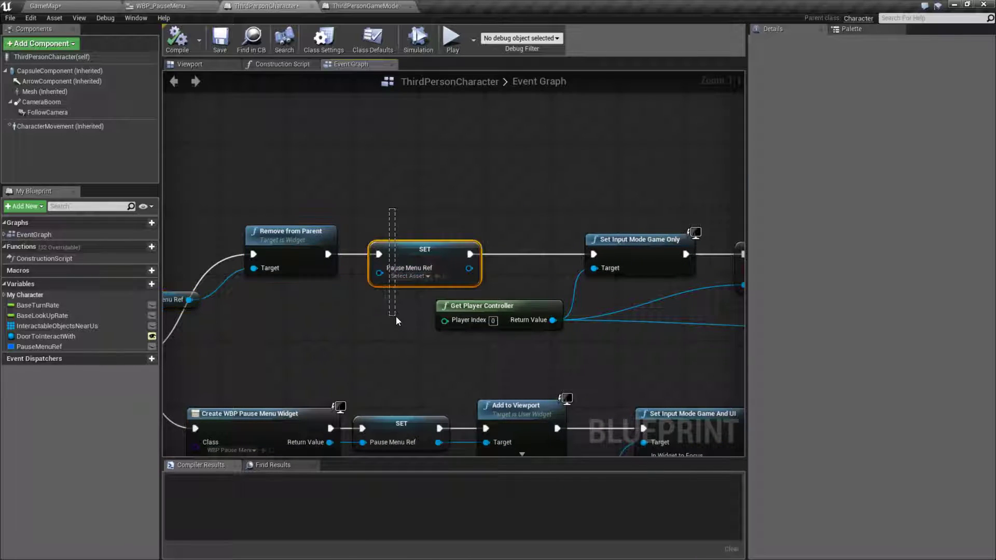
{"action": "left_click", "coordinate": [410, 267]}
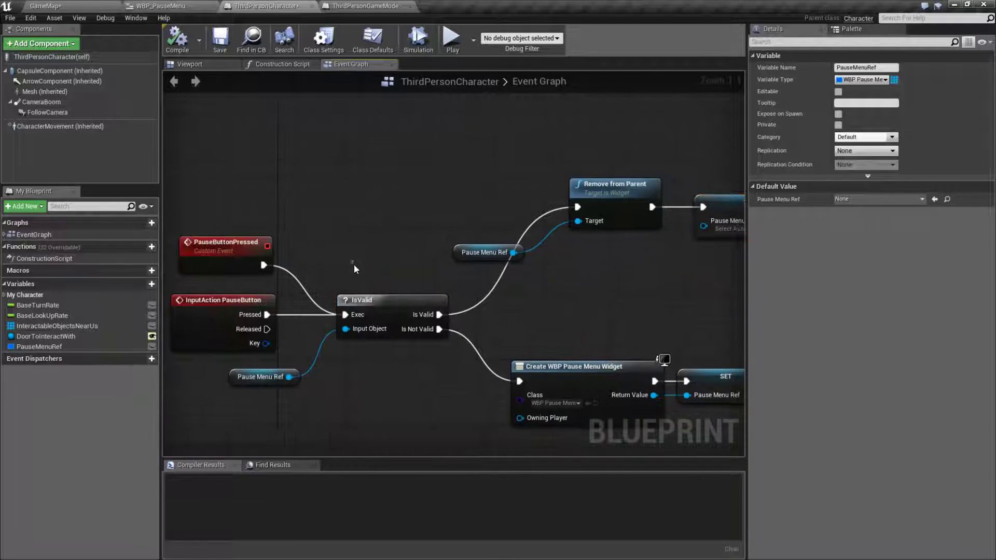
{"action": "left_click", "coordinate": [391, 300]}
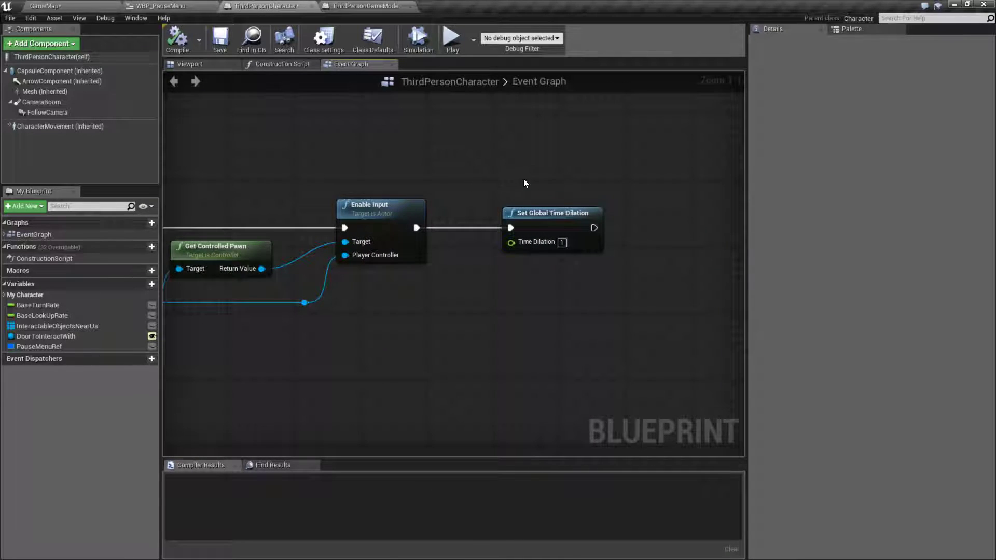
{"action": "left_click_drag", "start_coordinate": [524, 183], "coordinate": [422, 362]}
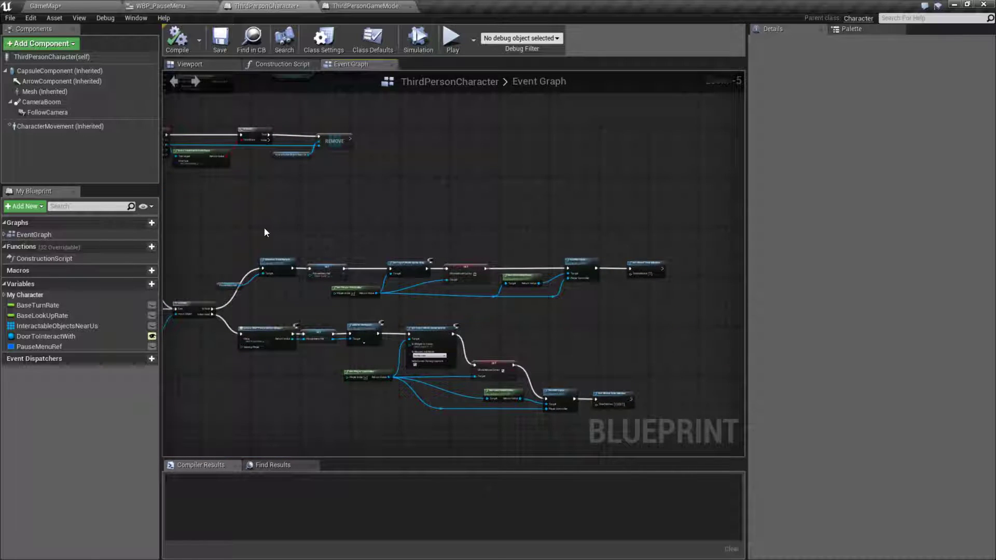
{"action": "left_click", "coordinate": [219, 38]}
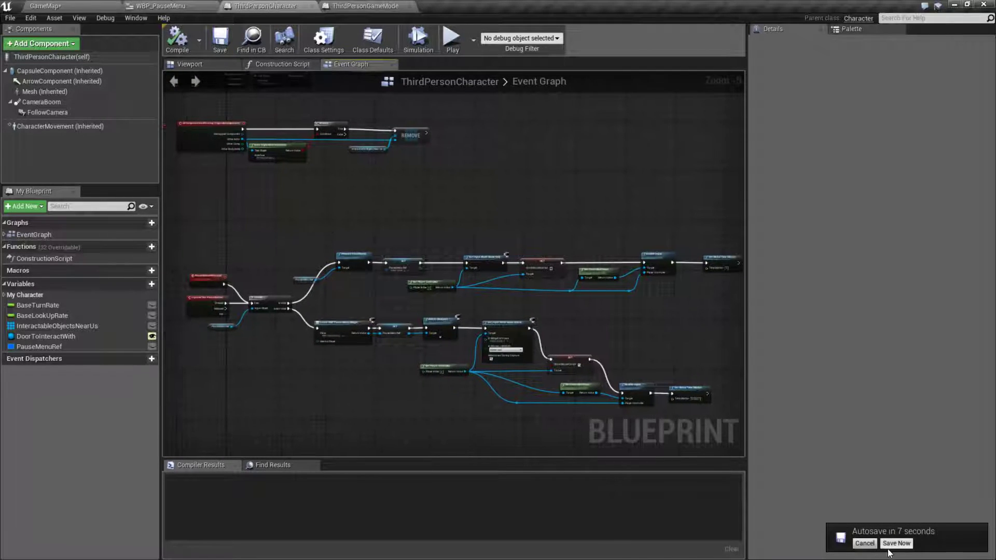
{"action": "left_click", "coordinate": [897, 543]}
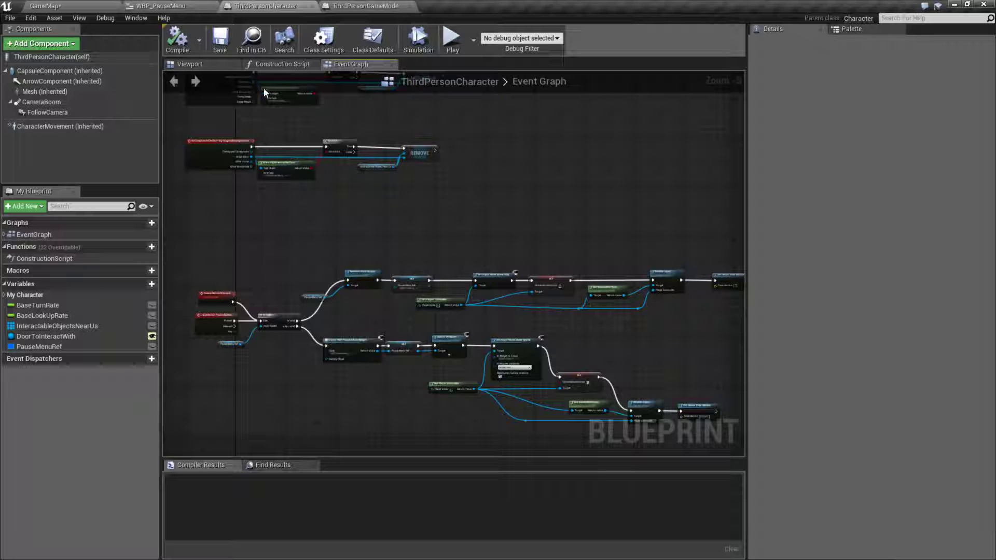
Show WBP_PauseMenu in the Designer and select its VolumeBox in the Hierarchy
{"action": "left_click", "coordinate": [161, 7]}
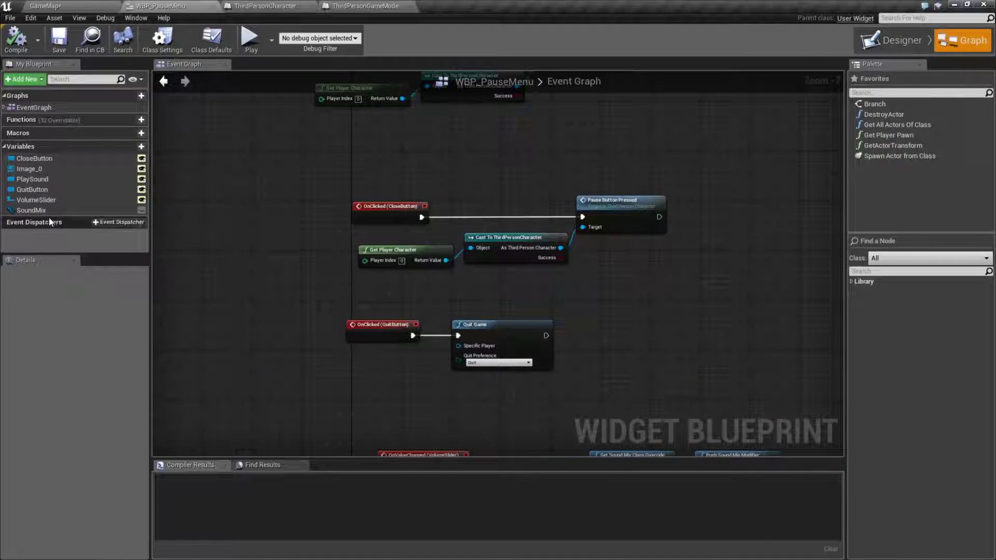
{"action": "left_click", "coordinate": [892, 41]}
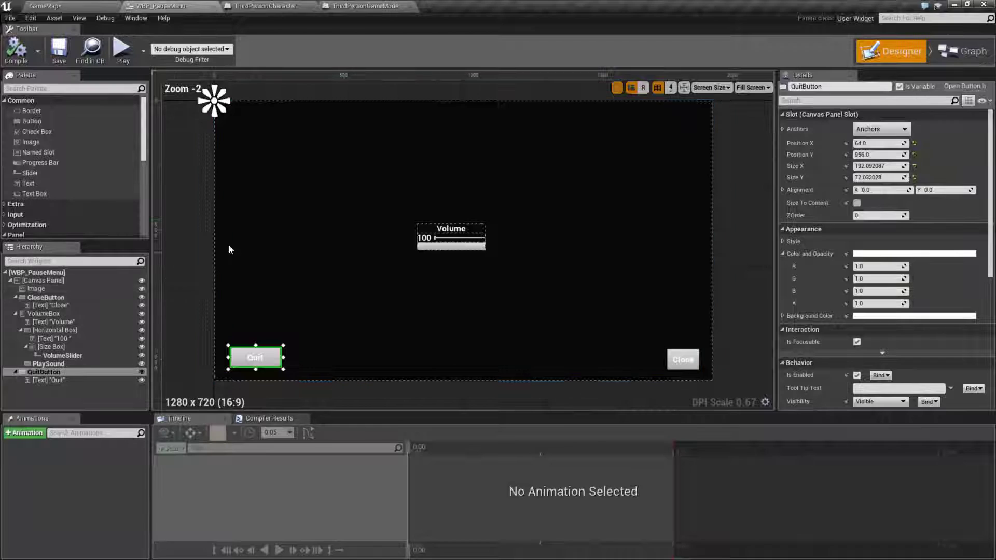
{"action": "left_click", "coordinate": [44, 313]}
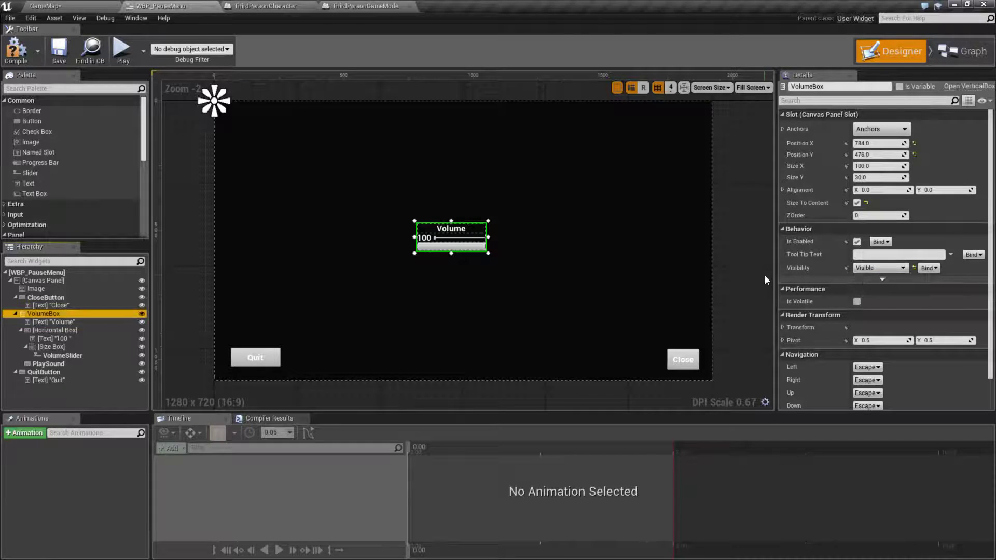
{"action": "mouse_move", "coordinate": [122, 51]}
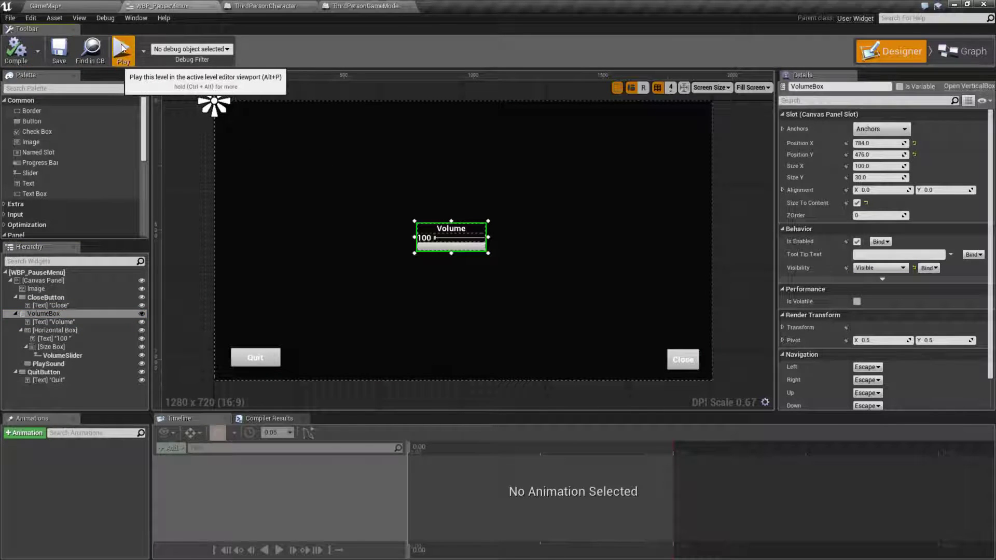
{"action": "left_click", "coordinate": [122, 51]}
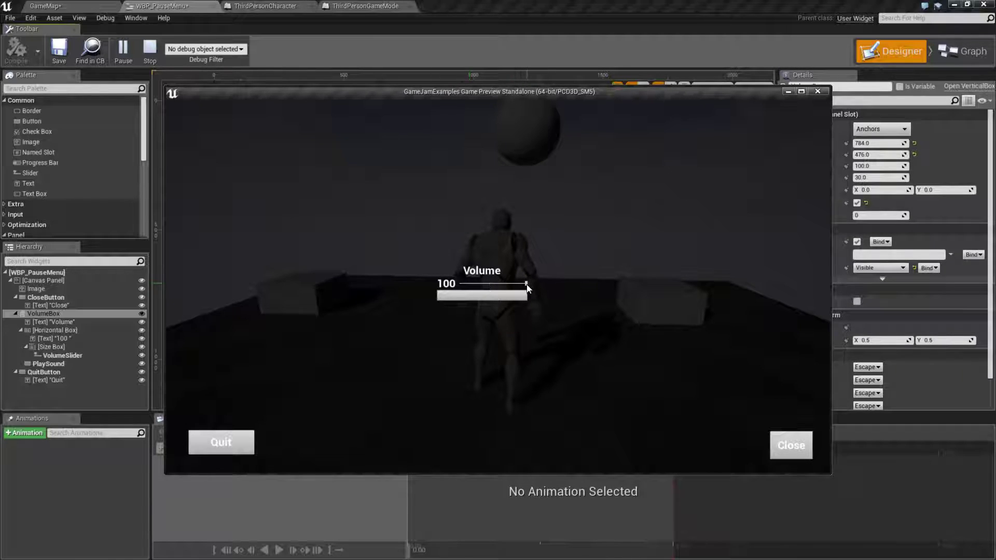
{"action": "left_click_drag", "start_coordinate": [526, 284], "coordinate": [471, 284]}
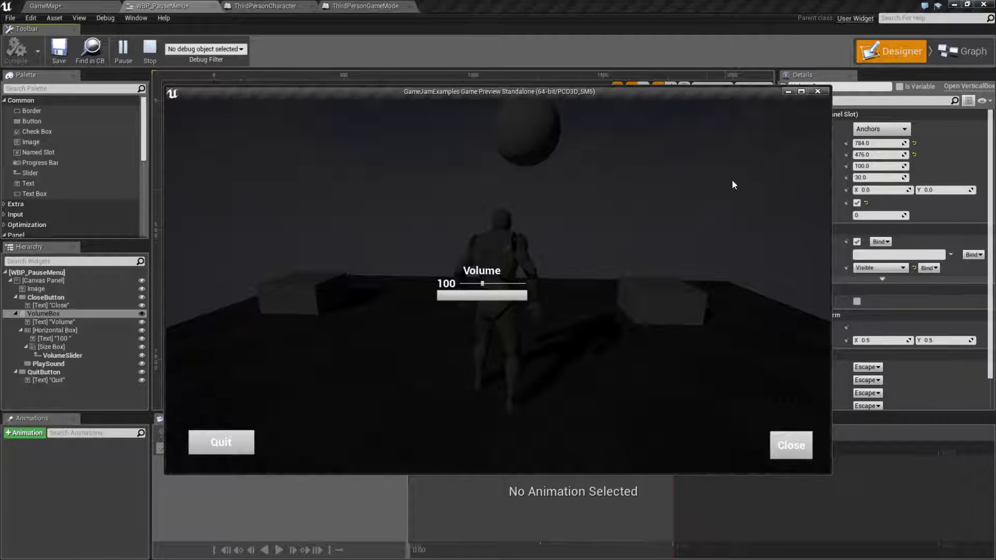
{"action": "left_click", "coordinate": [149, 51]}
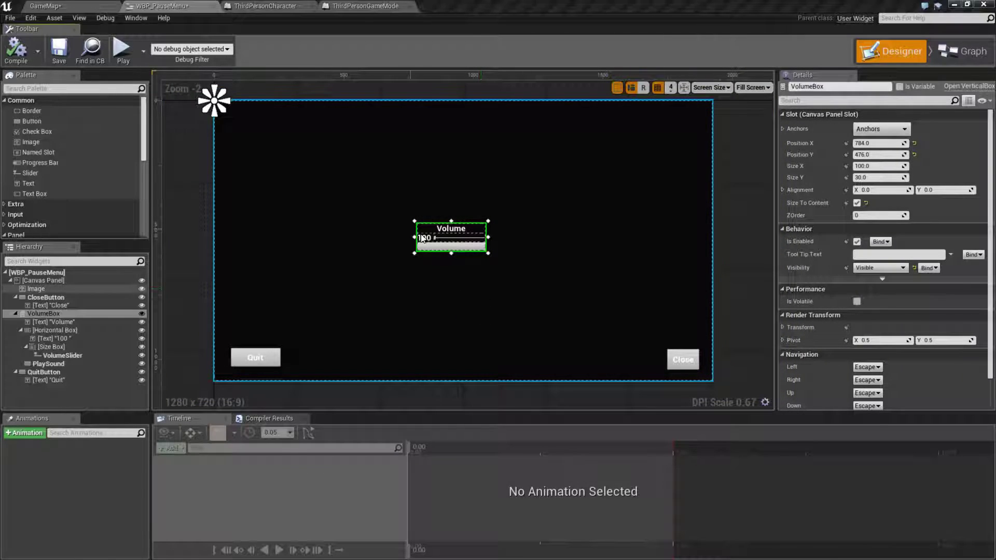
Open MasterSoundMix from the level's Content Browser, check its Master volume adjuster at 1.0, and close it
{"action": "left_click", "coordinate": [961, 39]}
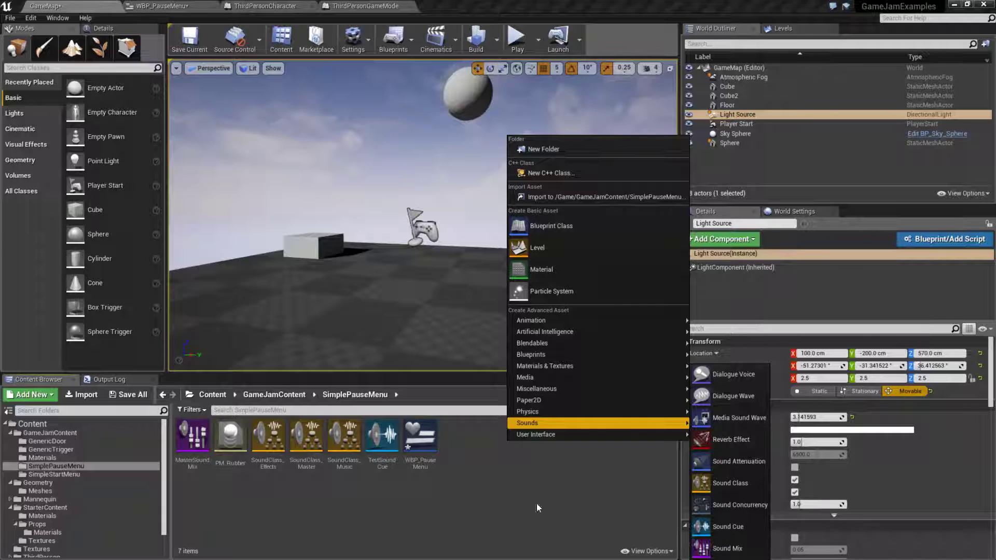
{"action": "double_click", "coordinate": [193, 437]}
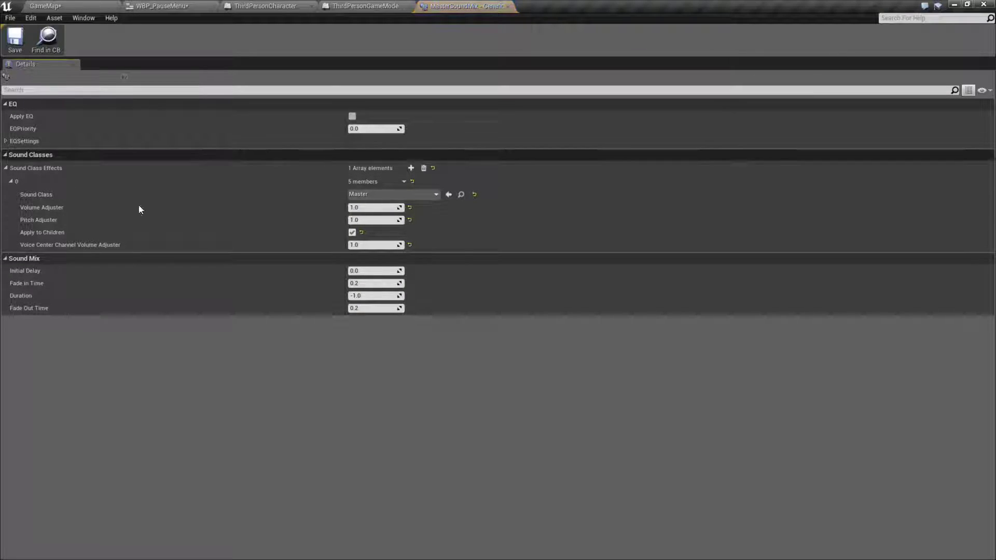
{"action": "mouse_move", "coordinate": [209, 206]}
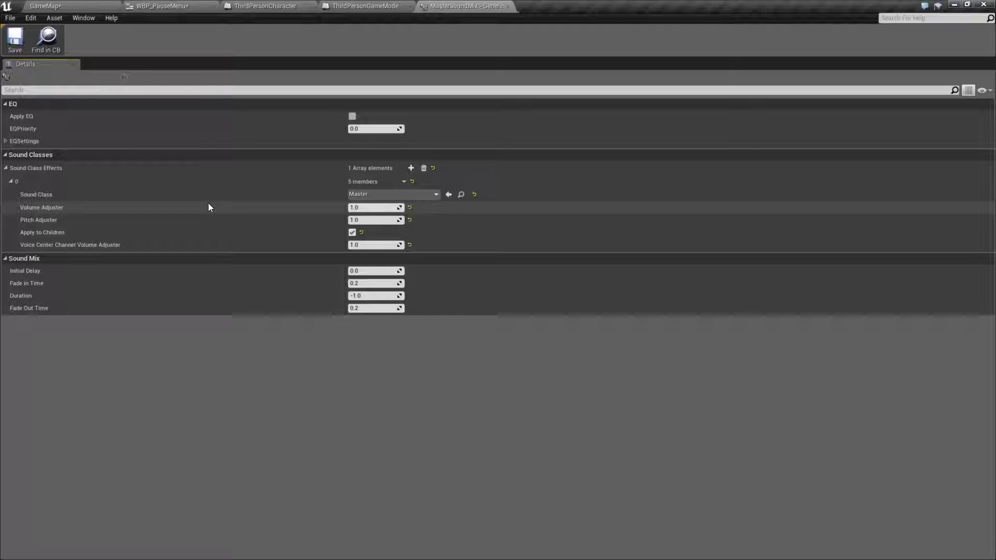
{"action": "left_click", "coordinate": [45, 6]}
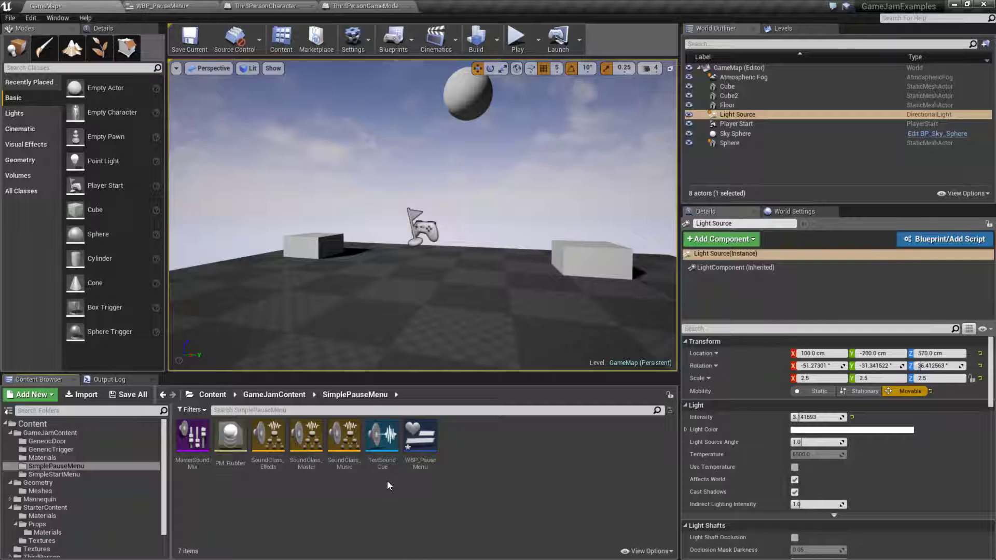
{"action": "mouse_move", "coordinate": [382, 437]}
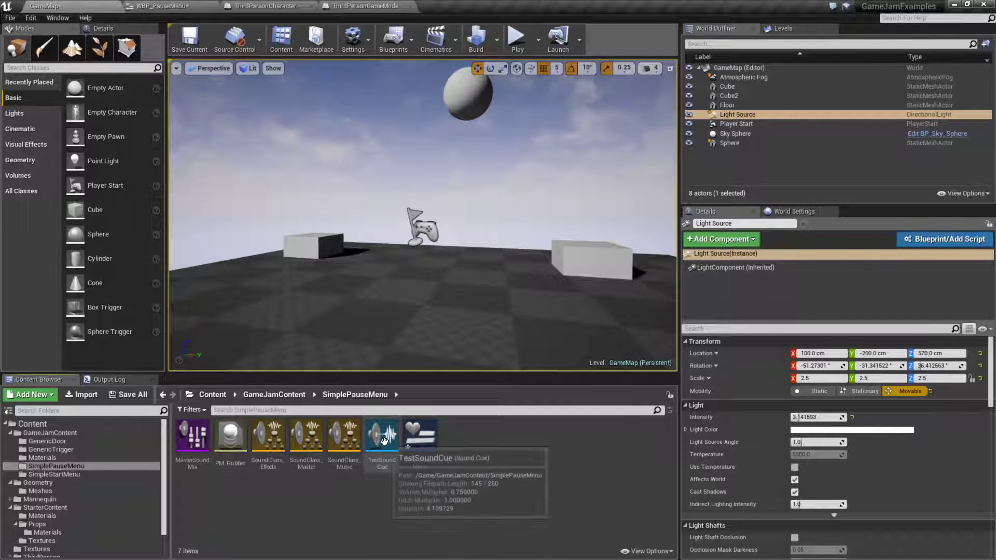
{"action": "double_click", "coordinate": [382, 434]}
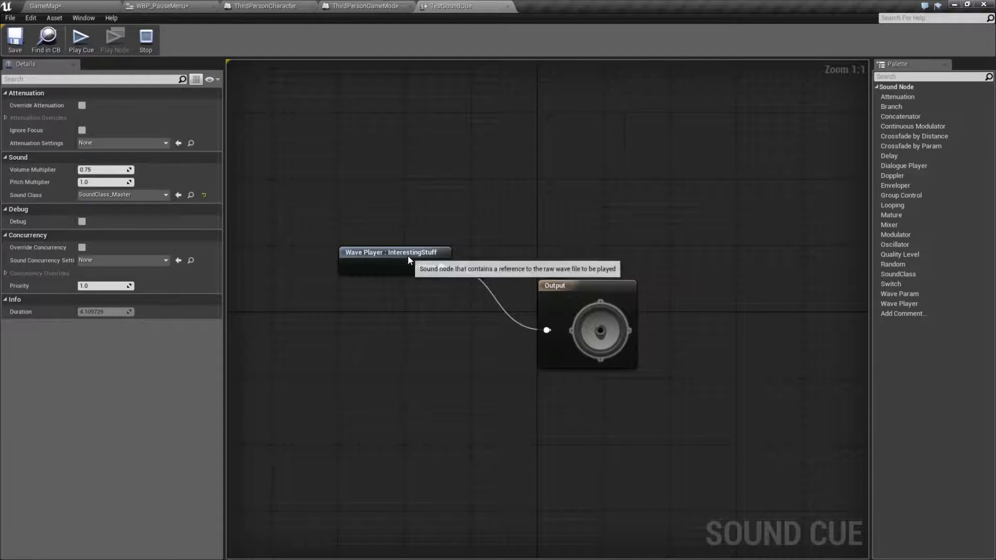
{"action": "left_click", "coordinate": [391, 252]}
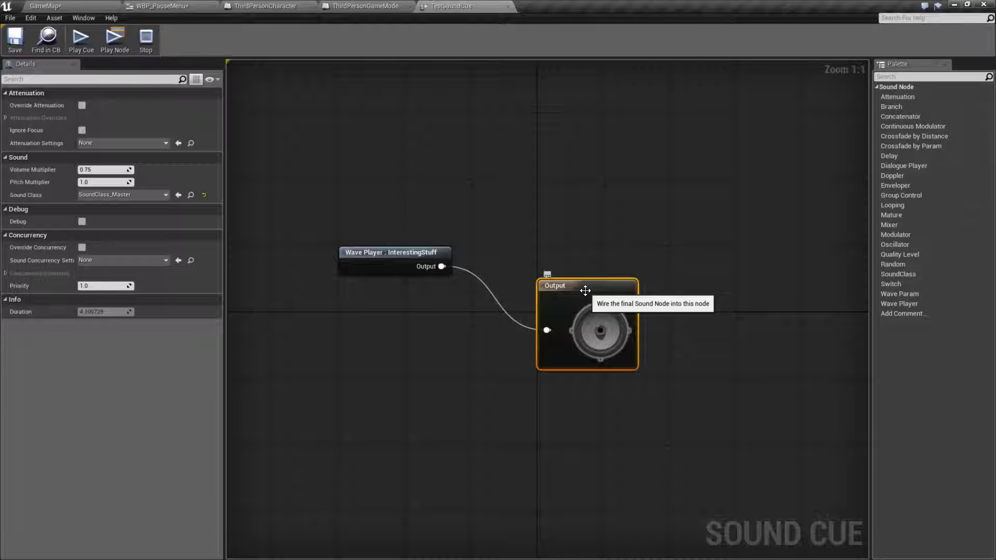
{"action": "left_click", "coordinate": [394, 252]}
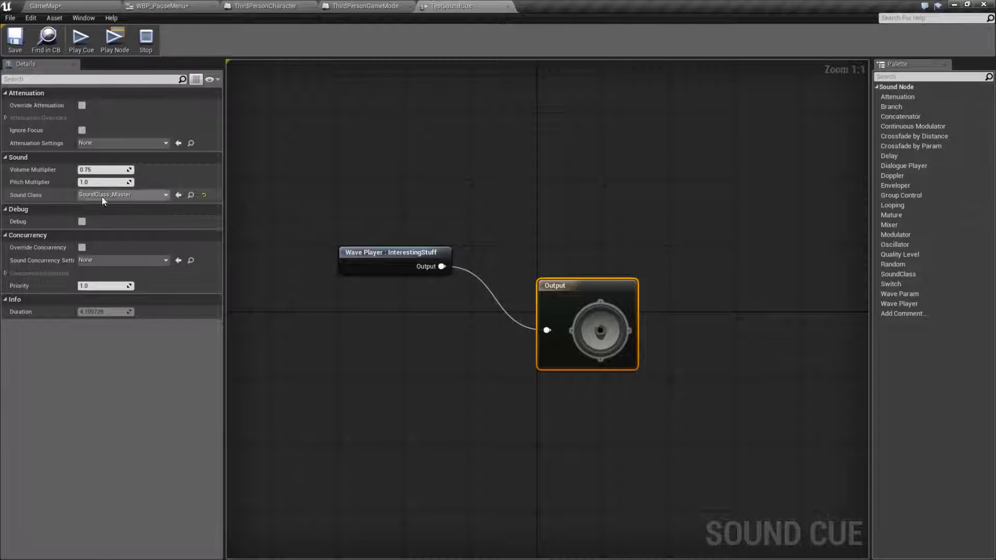
{"action": "mouse_move", "coordinate": [120, 194]}
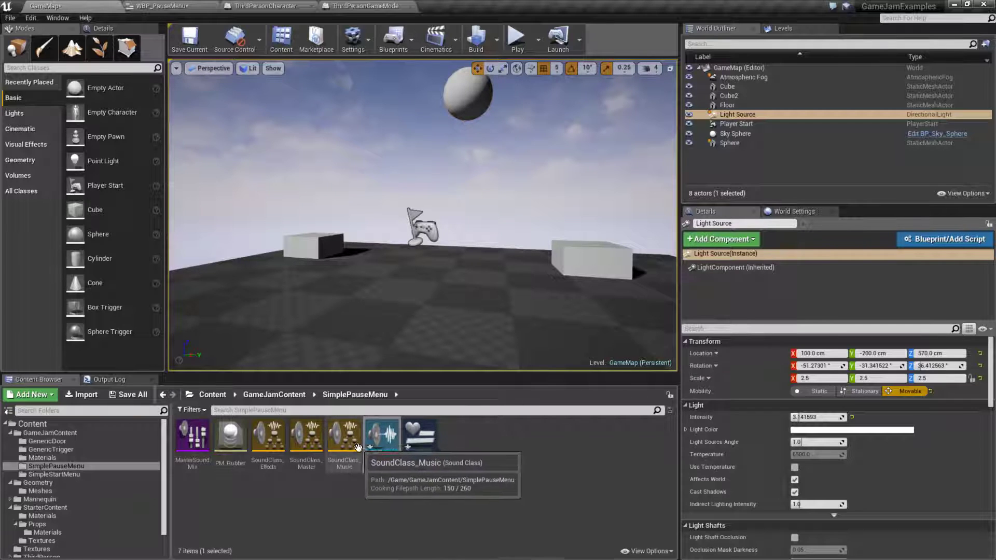
Open SoundClass_Music and inspect SoundClass_Master parenting the Effects and Music children
{"action": "double_click", "coordinate": [343, 434]}
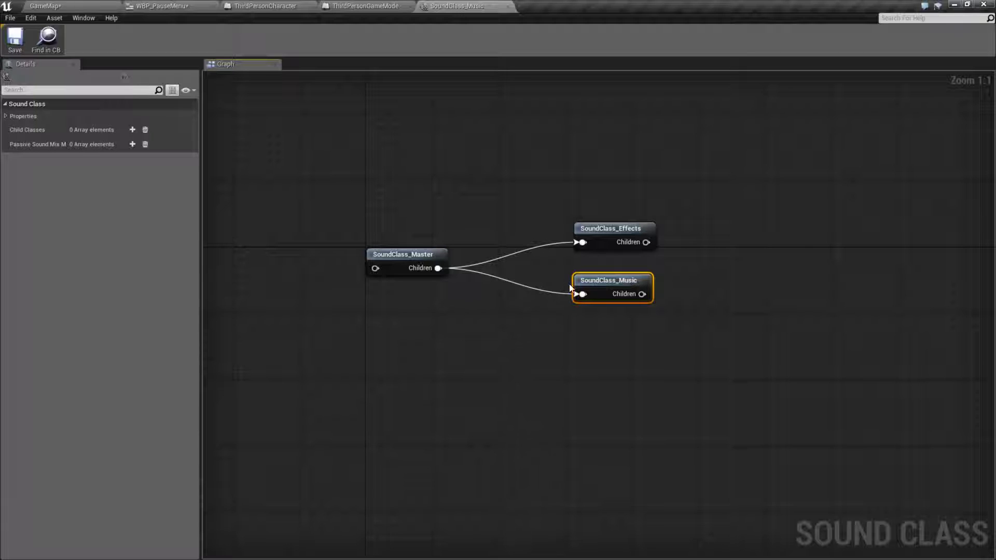
{"action": "left_click", "coordinate": [404, 255]}
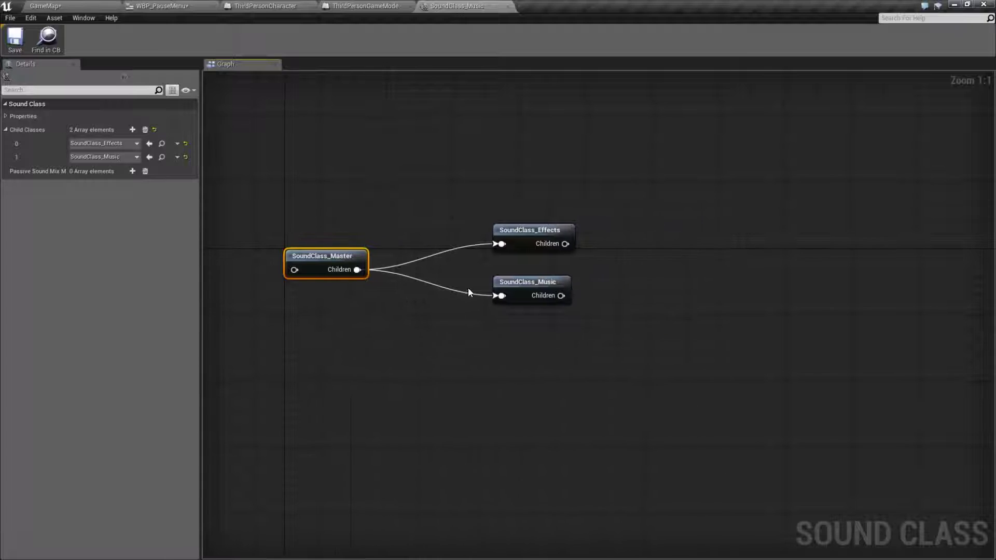
{"action": "left_click", "coordinate": [531, 281]}
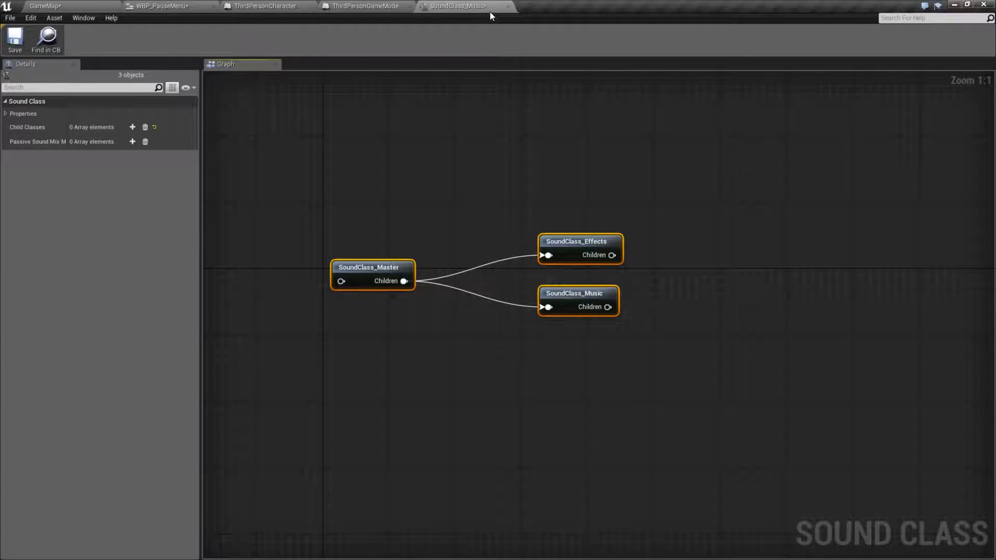
Close the sound class and ThirdPersonCharacter editors and browse the SimplePauseMenu assets
{"action": "left_click", "coordinate": [260, 6]}
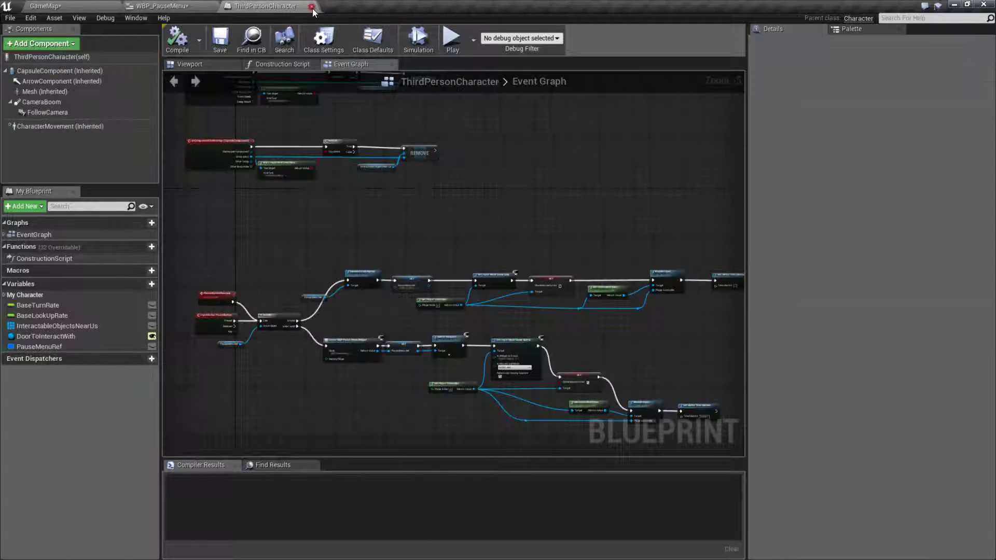
{"action": "left_click", "coordinate": [313, 7]}
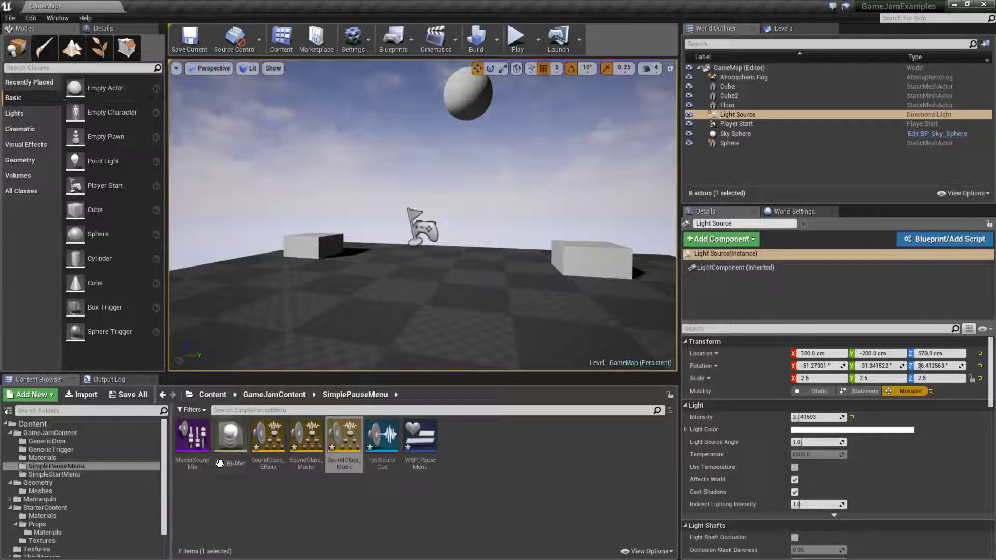
{"action": "left_click", "coordinate": [305, 435]}
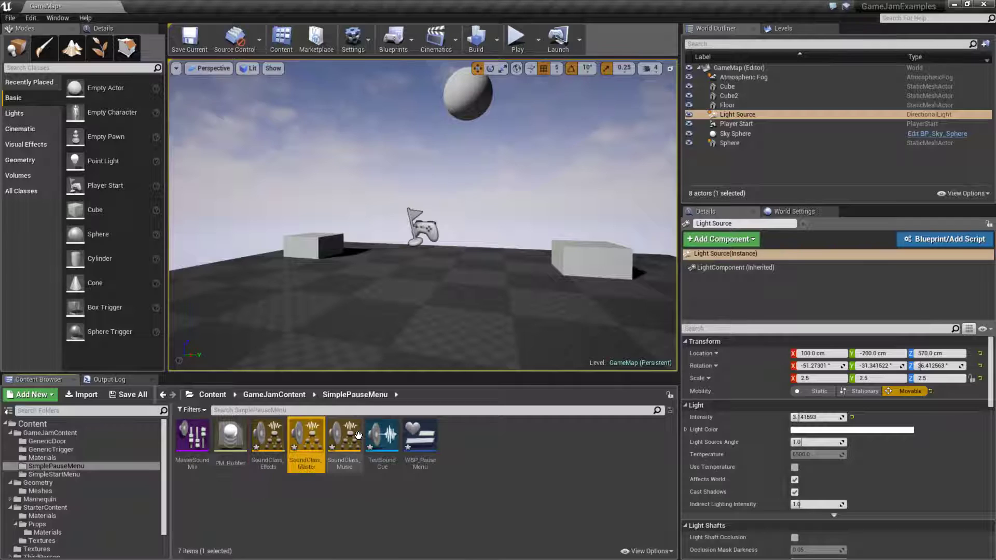
{"action": "double_click", "coordinate": [381, 437]}
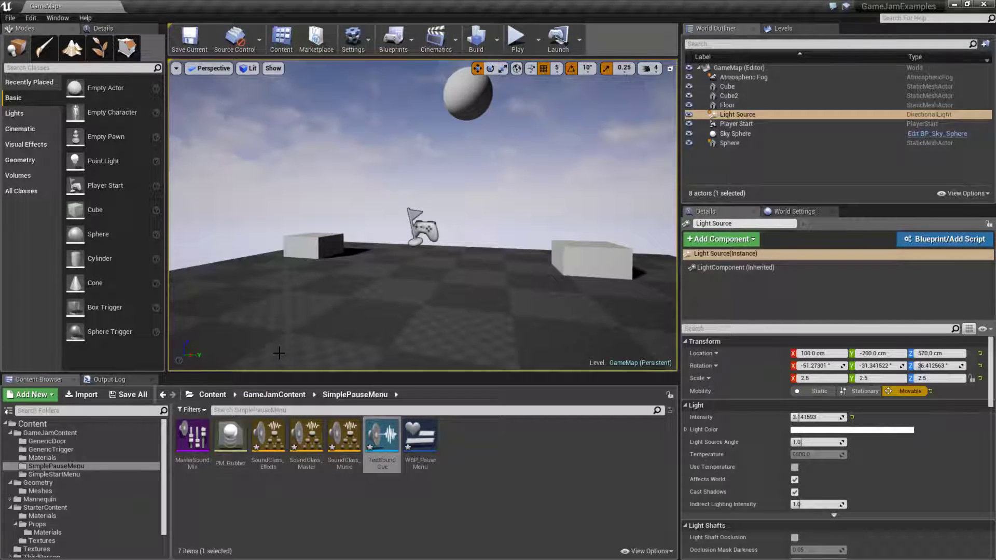
{"action": "mouse_move", "coordinate": [286, 488]}
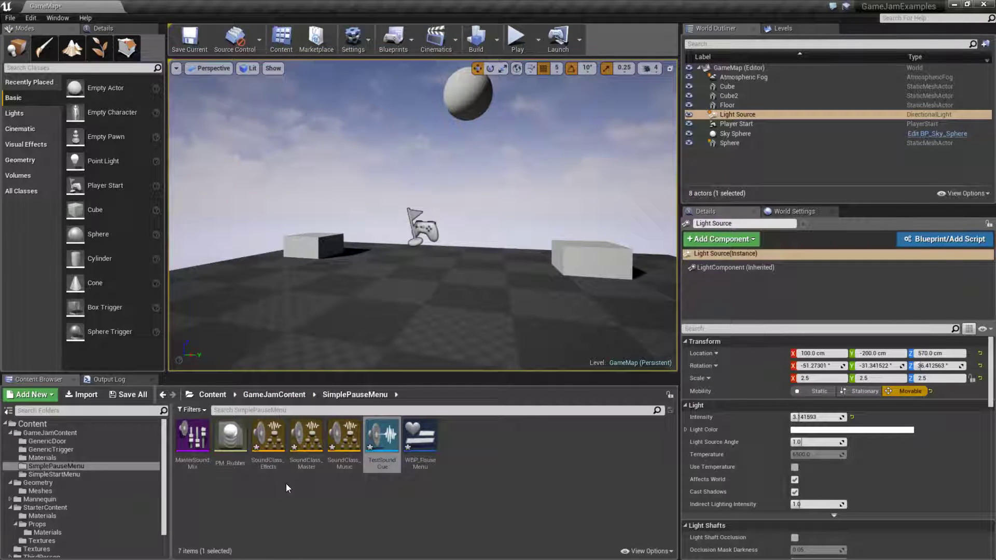
{"action": "mouse_move", "coordinate": [420, 437]}
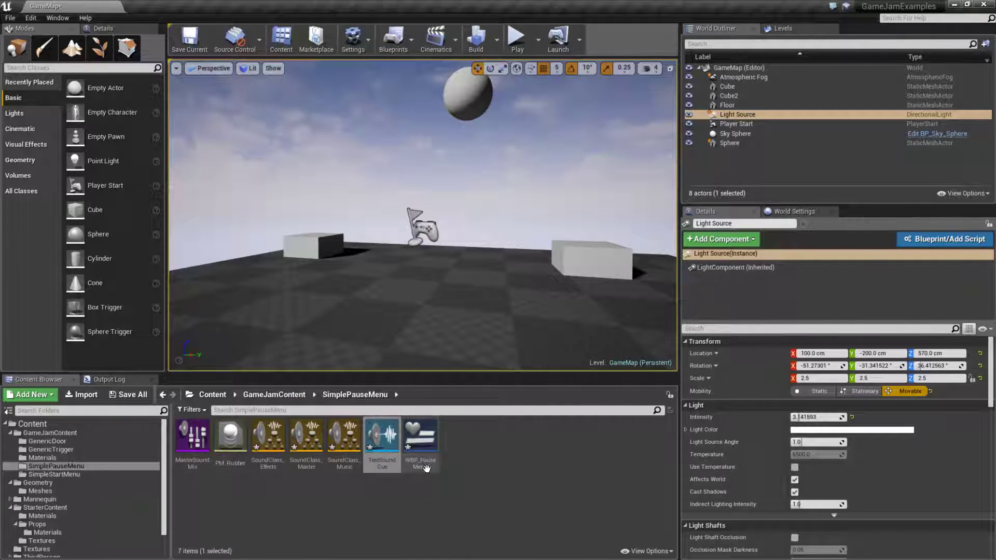
Open WBP_PauseMenu's OnValueChanged graph, play-test the volume slider, and return to GameMap
{"action": "double_click", "coordinate": [420, 435]}
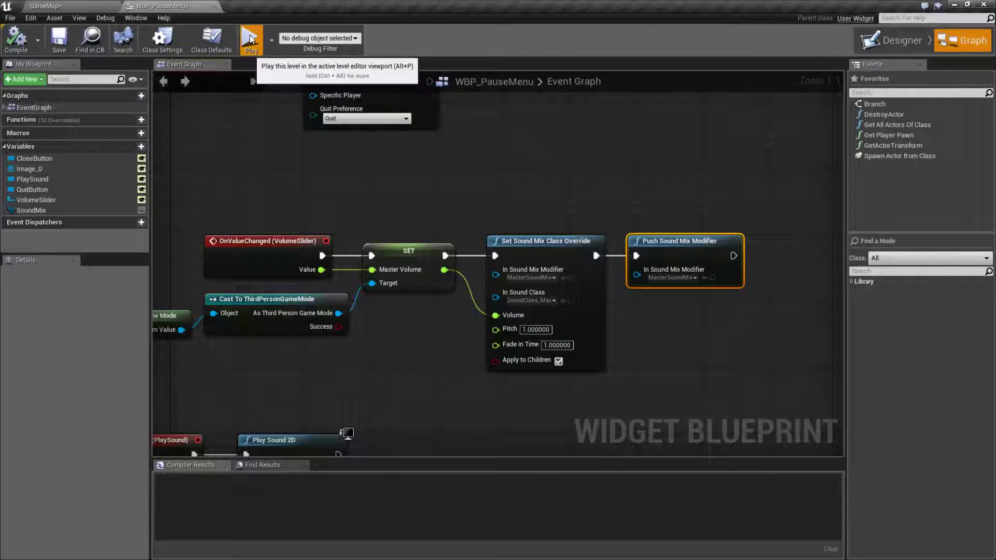
{"action": "left_click", "coordinate": [251, 39]}
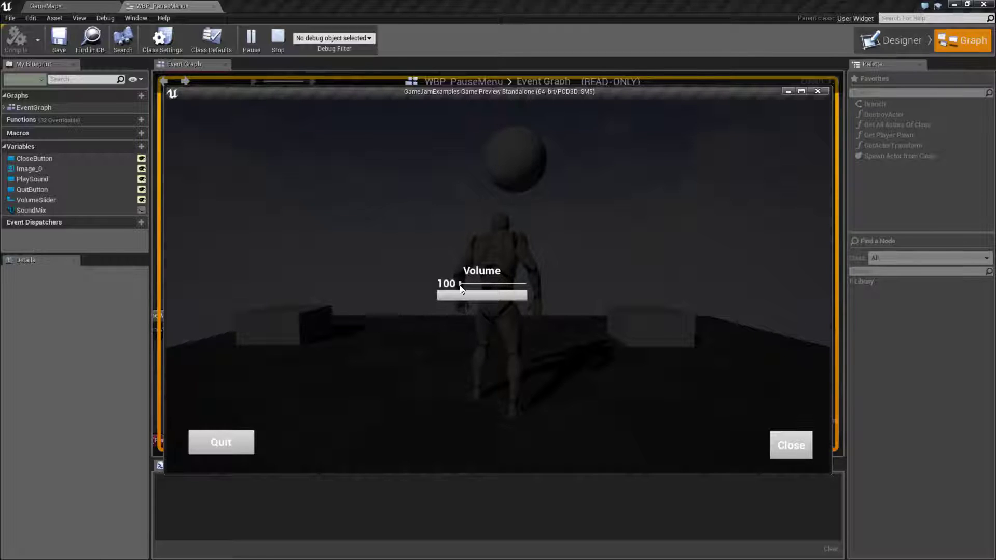
{"action": "left_click", "coordinate": [791, 445]}
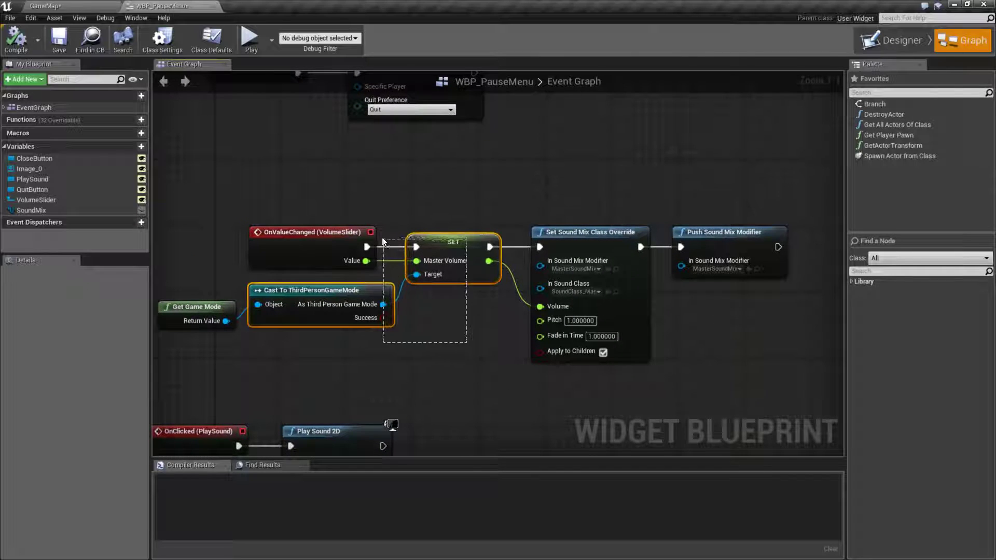
{"action": "left_click", "coordinate": [428, 365]}
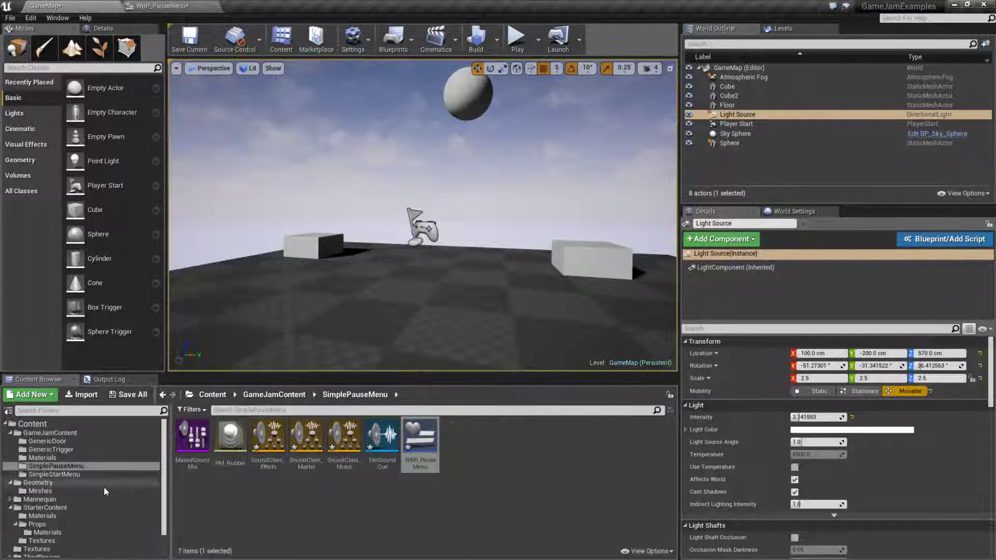
Inspect ThirdPersonGameMode's MasterVolume float variable and its 1.0 default
{"action": "left_click", "coordinate": [43, 544]}
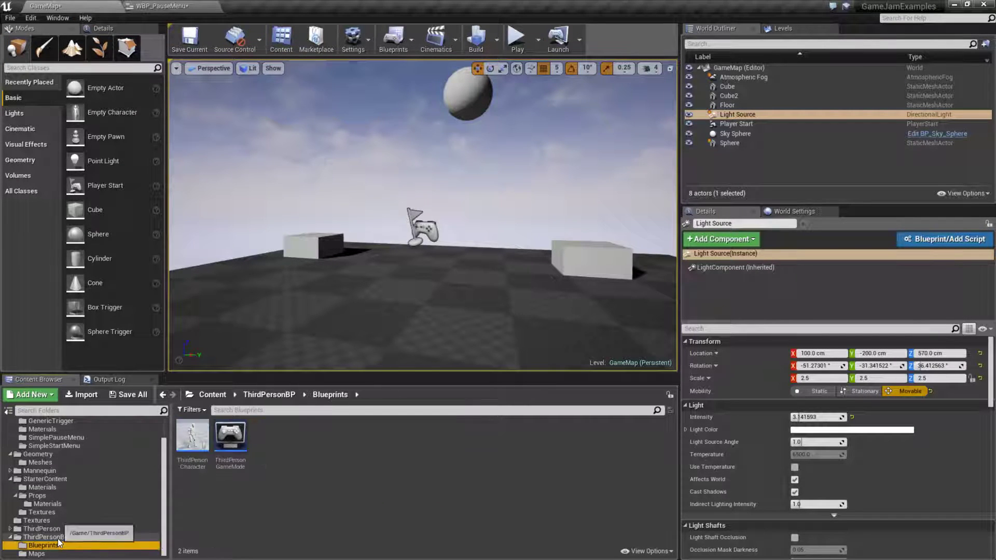
{"action": "left_click", "coordinate": [229, 435]}
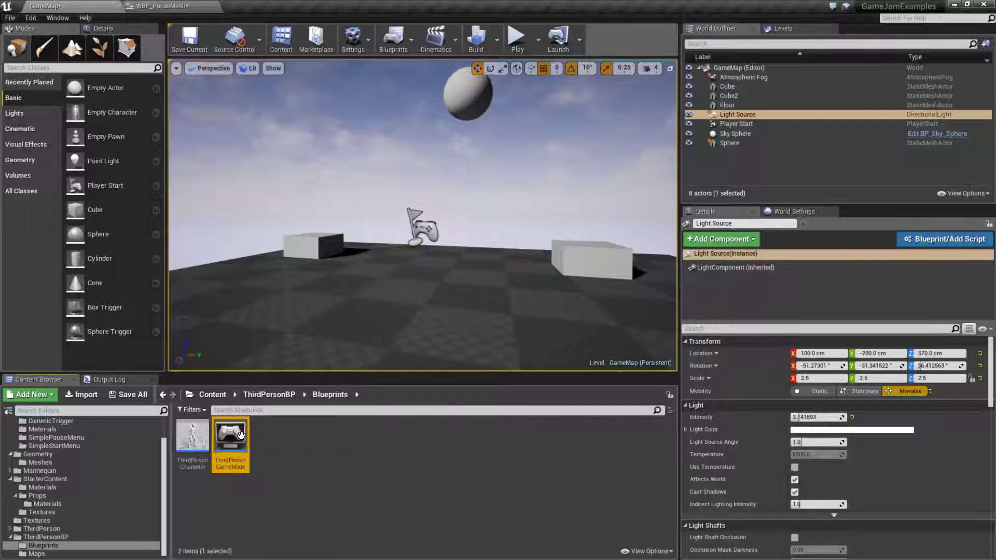
{"action": "double_click", "coordinate": [230, 434]}
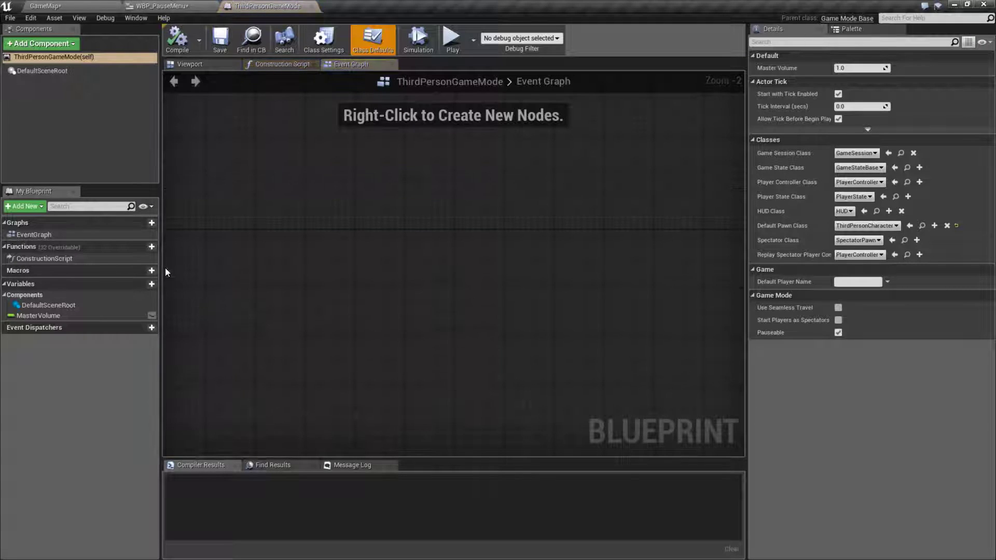
{"action": "left_click", "coordinate": [40, 316]}
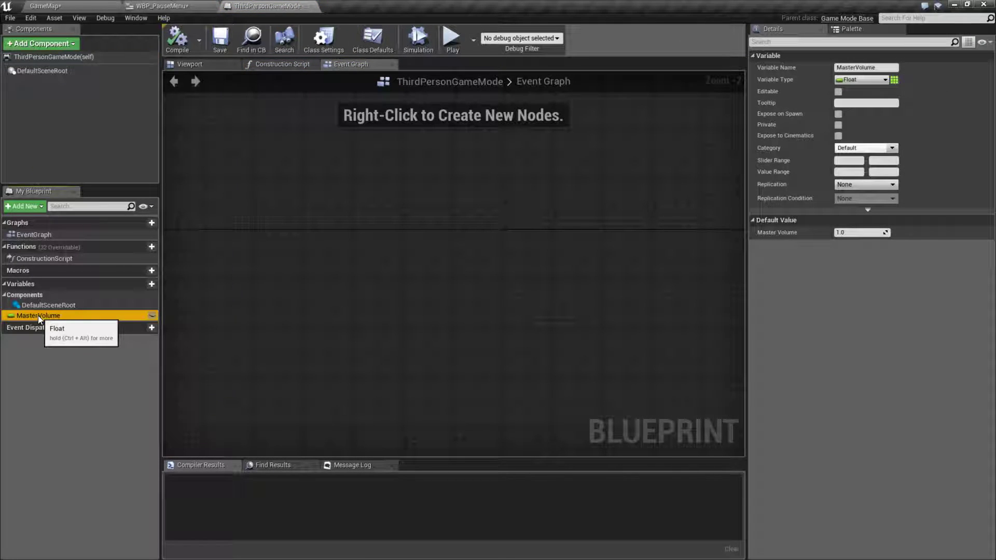
Return to WBP_PauseMenu and play-test moving the volume slider in game
{"action": "left_click", "coordinate": [162, 7]}
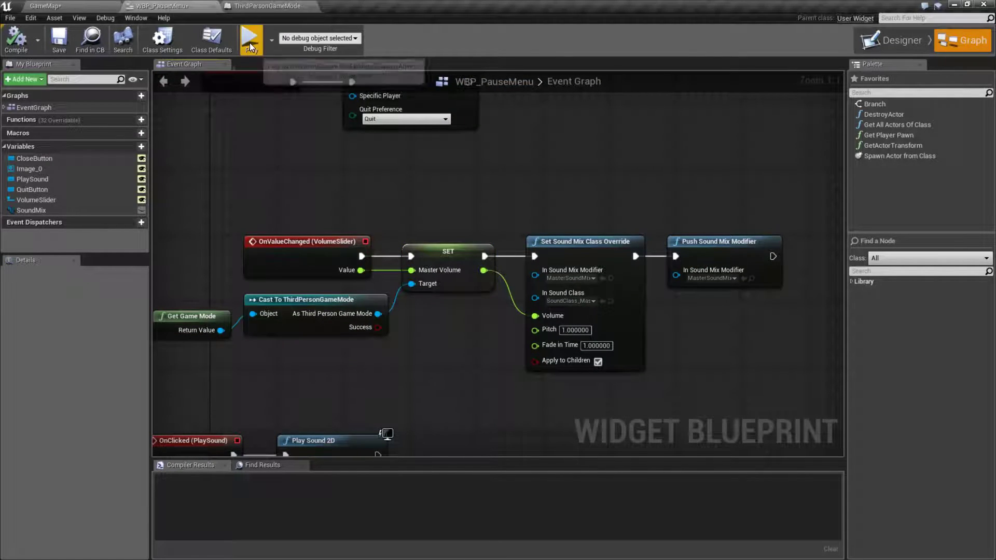
{"action": "left_click", "coordinate": [250, 38]}
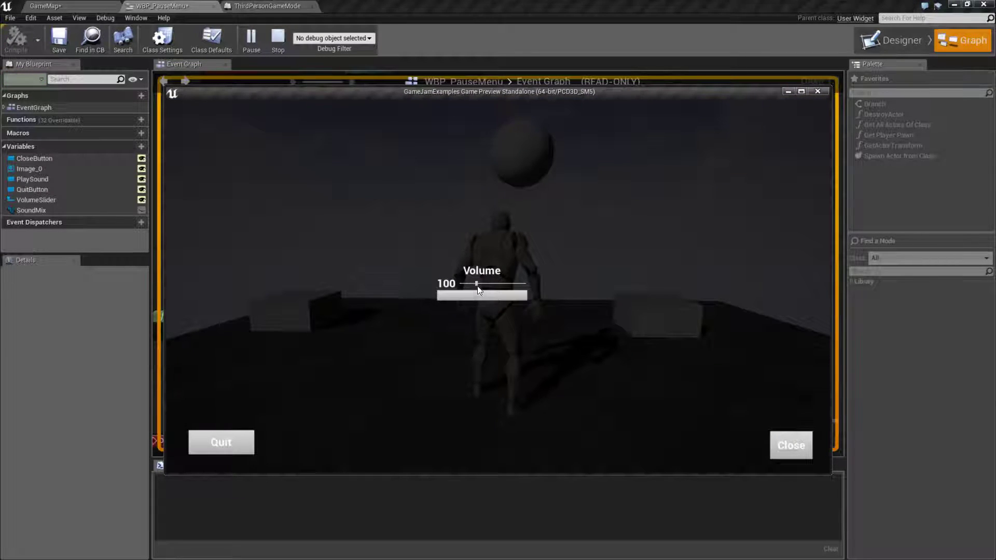
{"action": "left_click", "coordinate": [791, 445]}
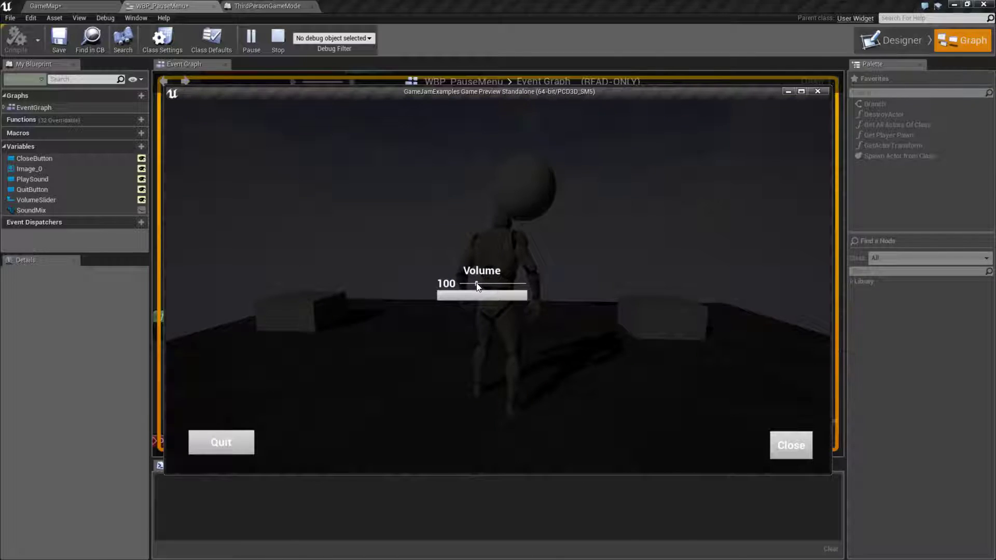
{"action": "left_click", "coordinate": [486, 295]}
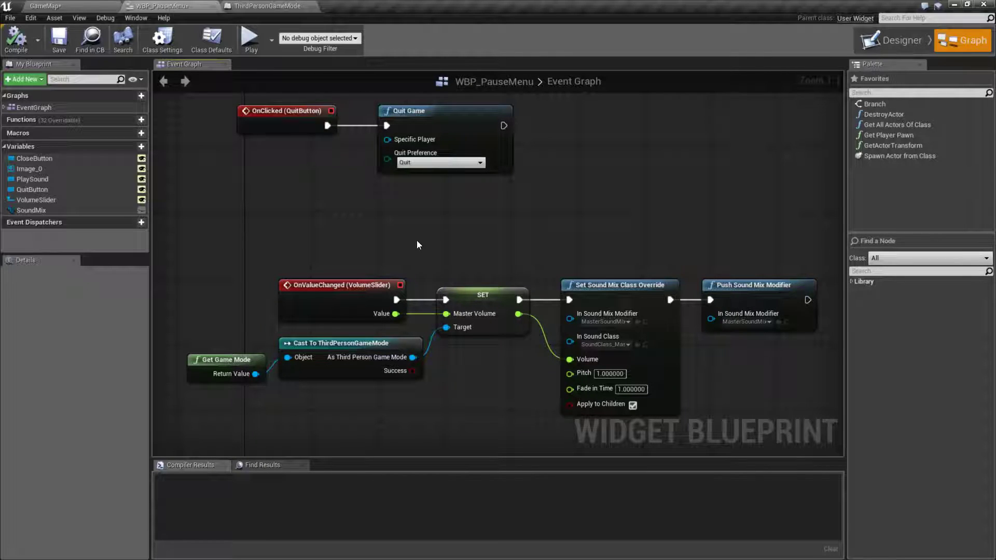
Save WBP_PauseMenu and switch to its Designer layout with VolumeTextBlock
{"action": "left_click", "coordinate": [58, 39]}
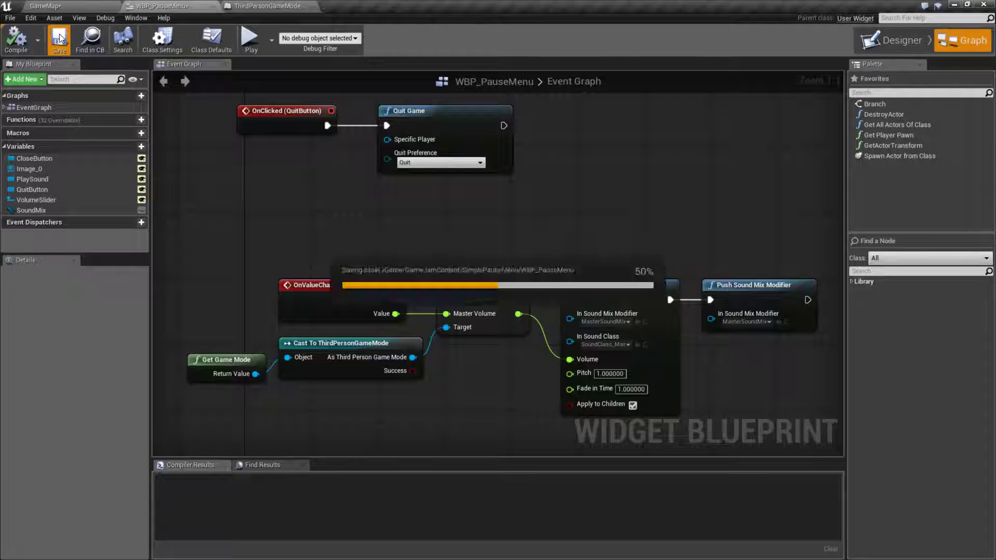
{"action": "left_click", "coordinate": [58, 38]}
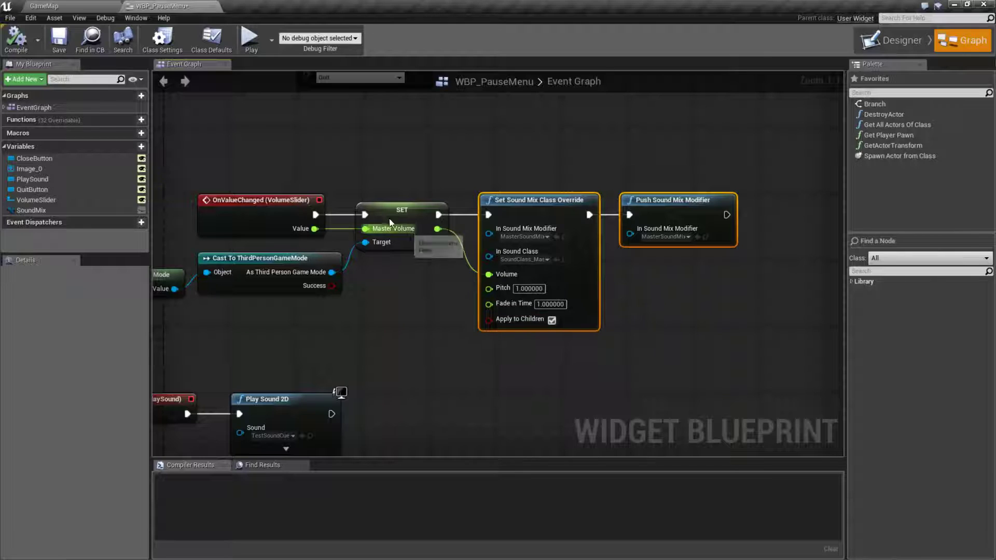
{"action": "mouse_move", "coordinate": [177, 131]}
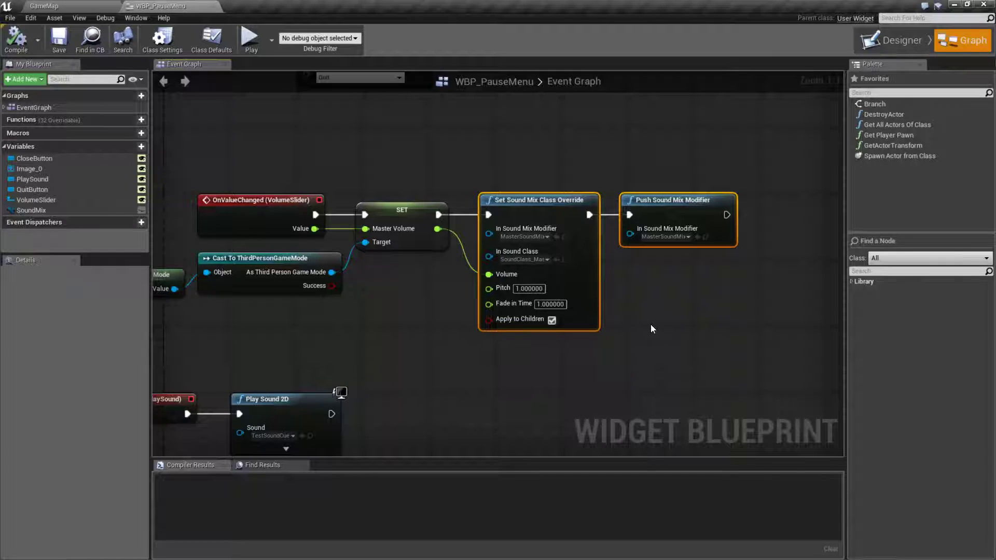
{"action": "mouse_move", "coordinate": [670, 330]}
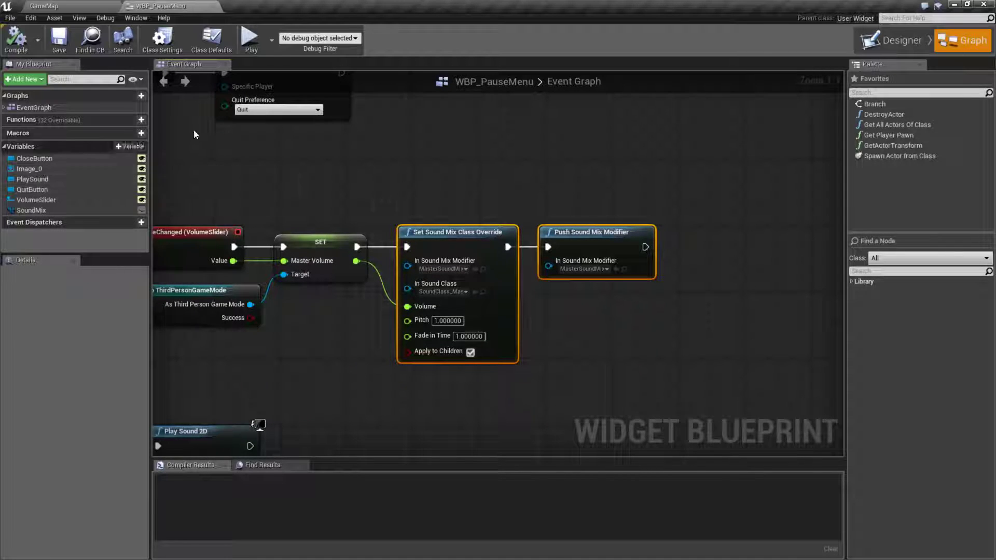
{"action": "left_click", "coordinate": [899, 52]}
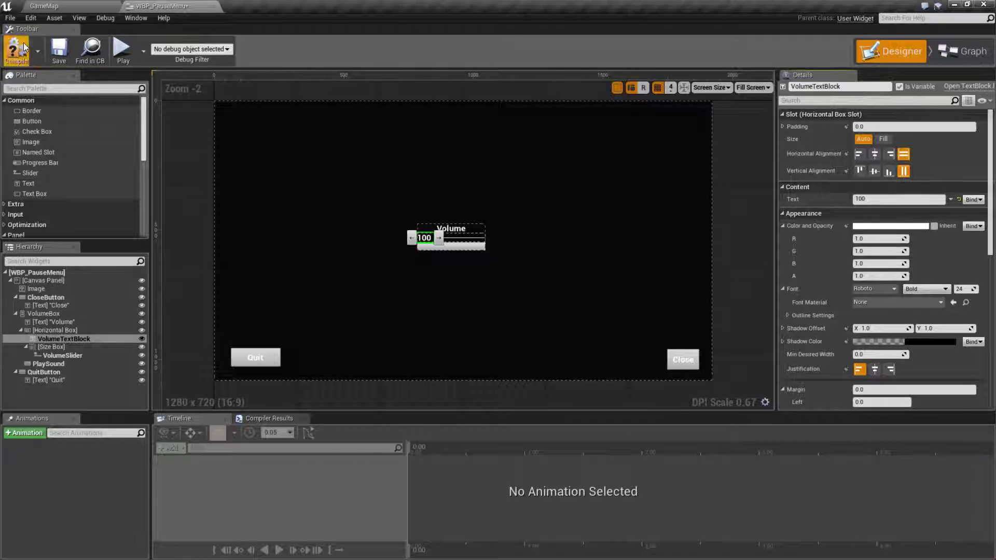
Set VolumeTextBlock's text from the slider value via SetText and ToText, then preview
{"action": "left_click", "coordinate": [963, 40]}
{"action": "type", "text": "et text"}
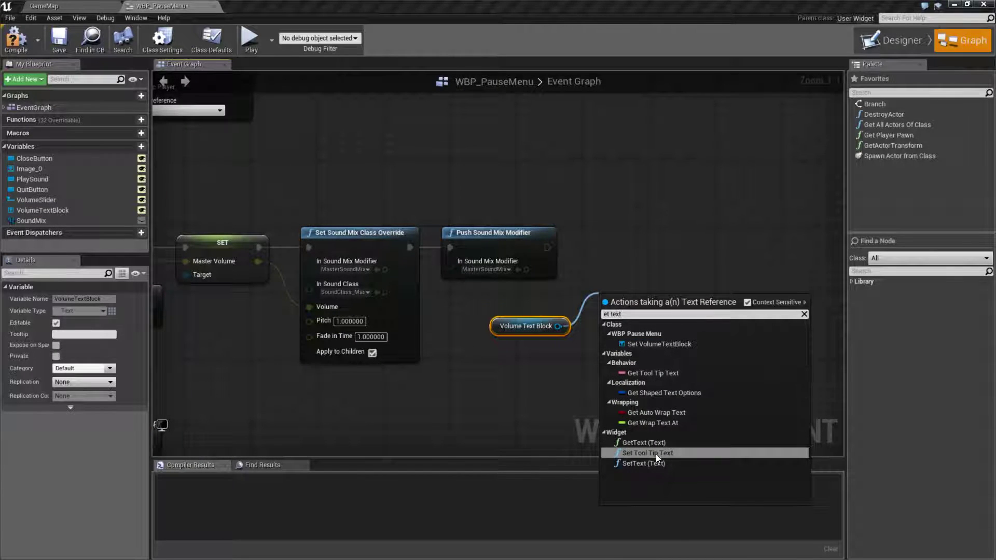
{"action": "left_click", "coordinate": [644, 463]}
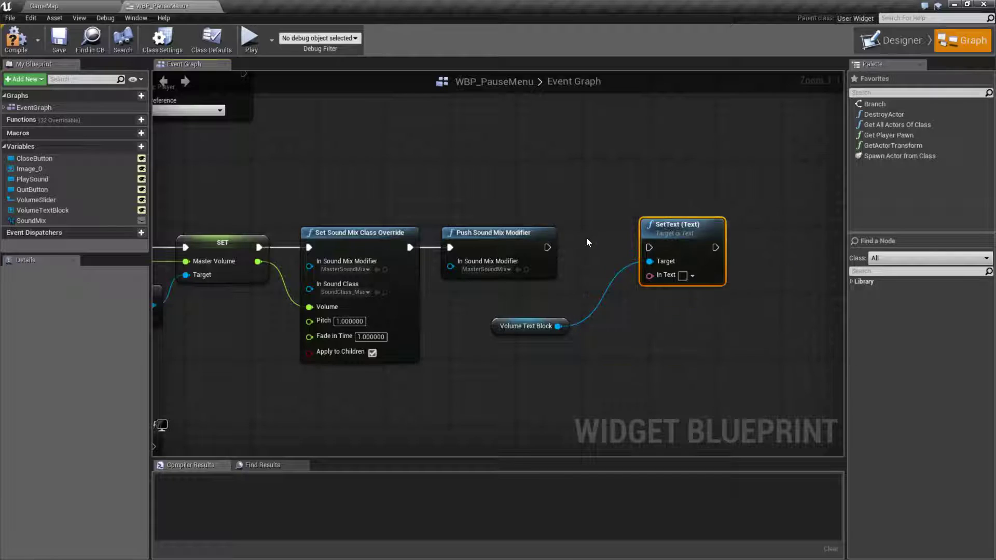
{"action": "left_click", "coordinate": [498, 232]}
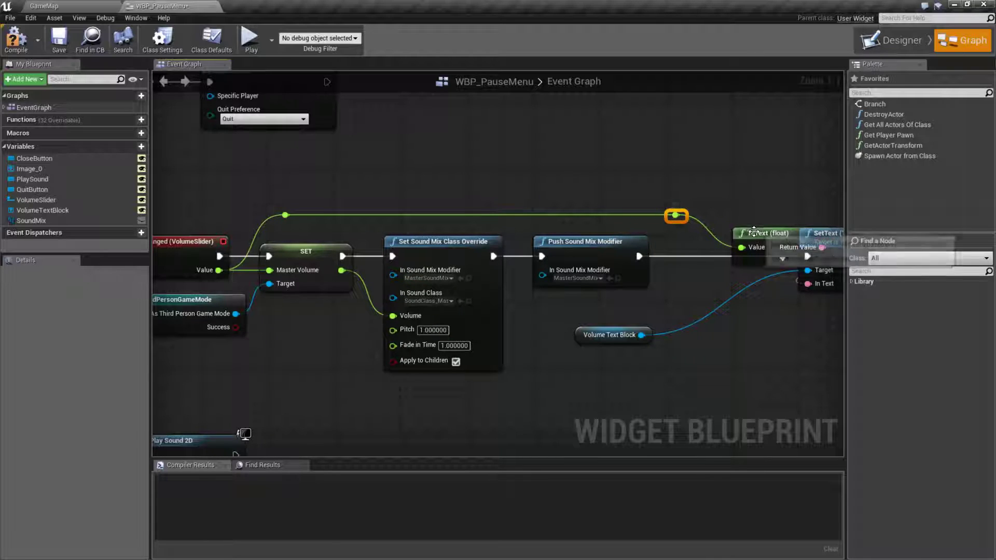
{"action": "left_click", "coordinate": [250, 37]}
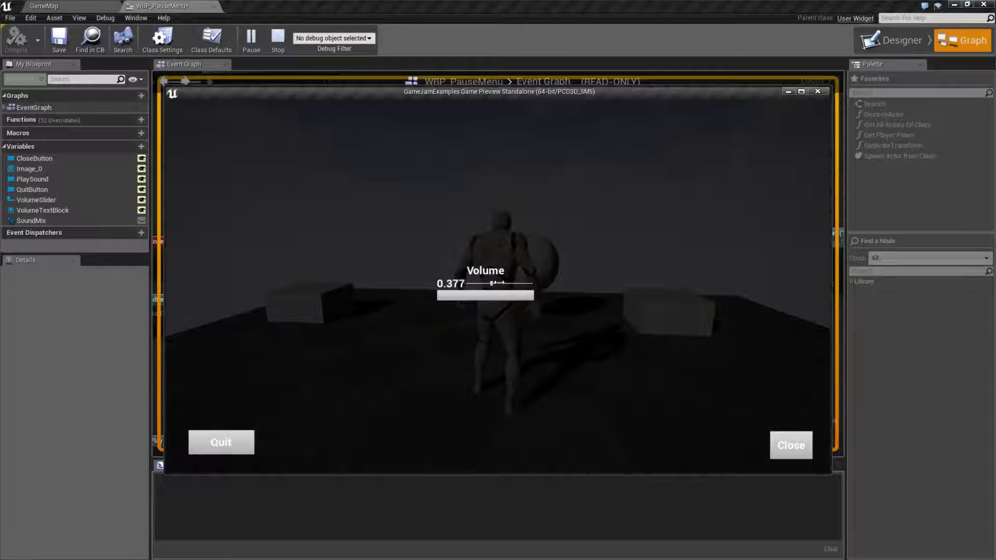
Lower the volume slider in the preview so the label reads about 0.264
{"action": "left_click_drag", "start_coordinate": [499, 282], "coordinate": [482, 282]}
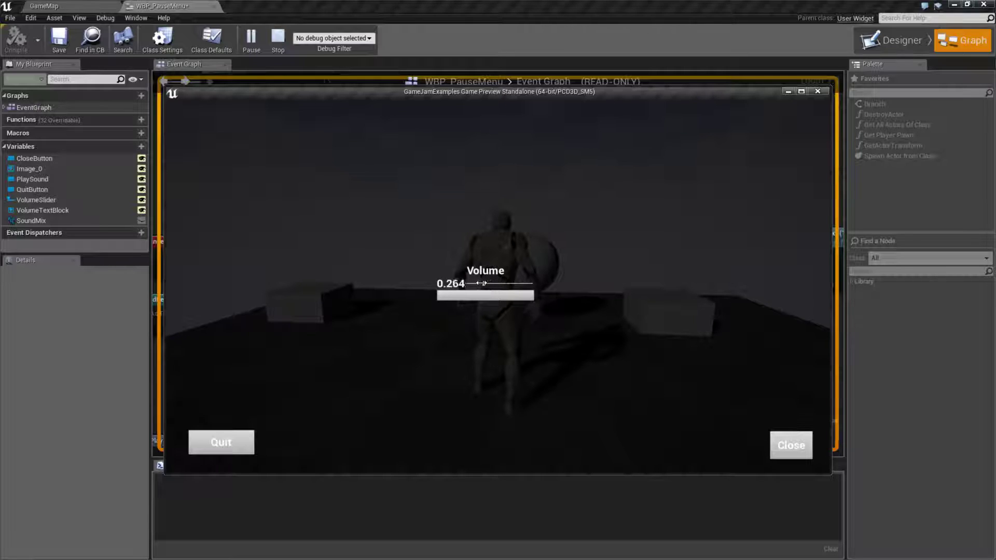
{"action": "left_click_drag", "start_coordinate": [482, 282], "coordinate": [504, 282]}
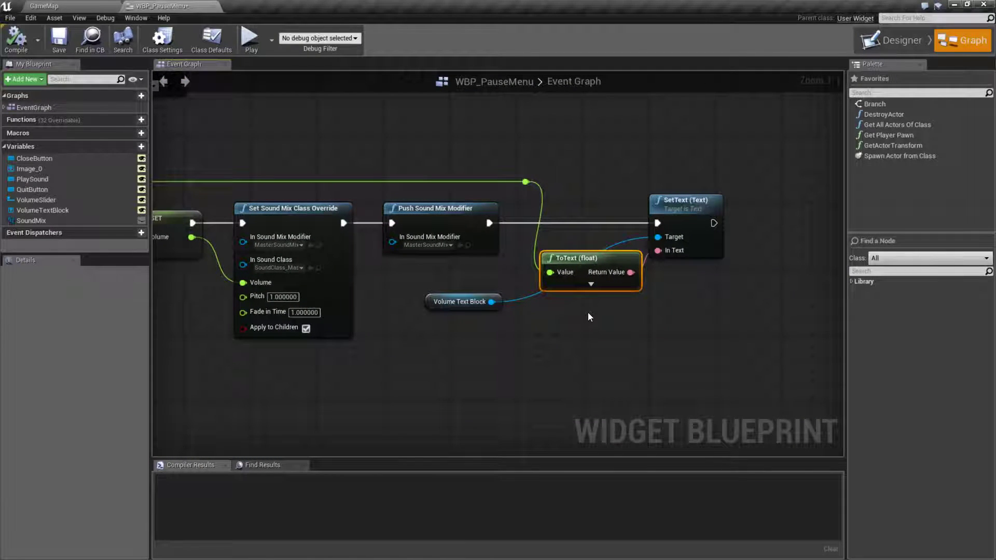
{"action": "mouse_move", "coordinate": [647, 310]}
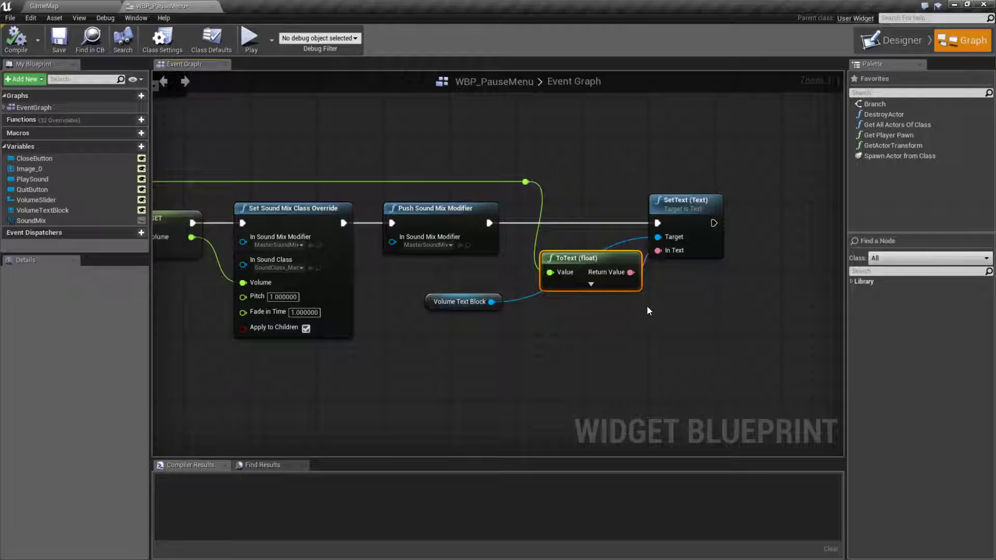
Insert a float multiply-by-100 node between the slider value and ToText
{"action": "left_click", "coordinate": [589, 285]}
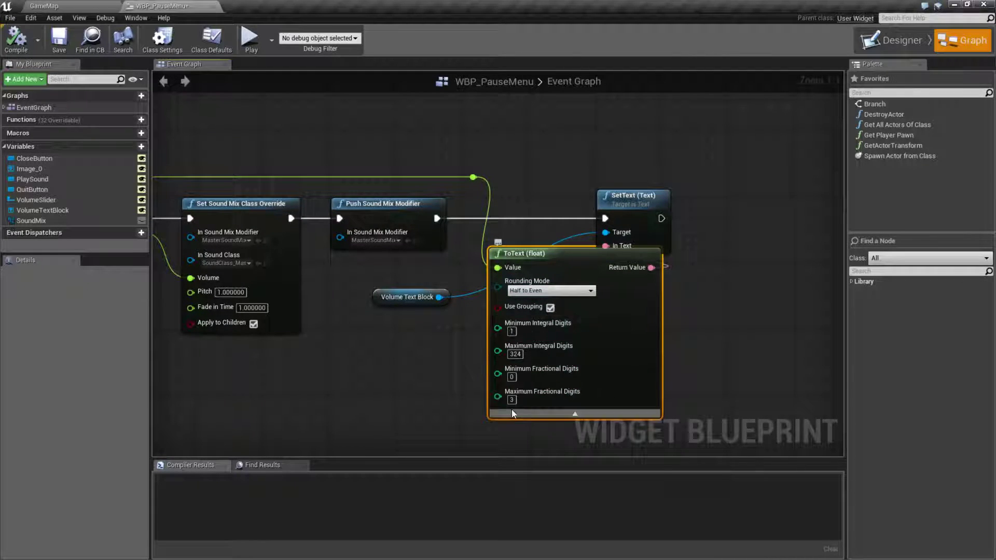
{"action": "mouse_move", "coordinate": [514, 398]}
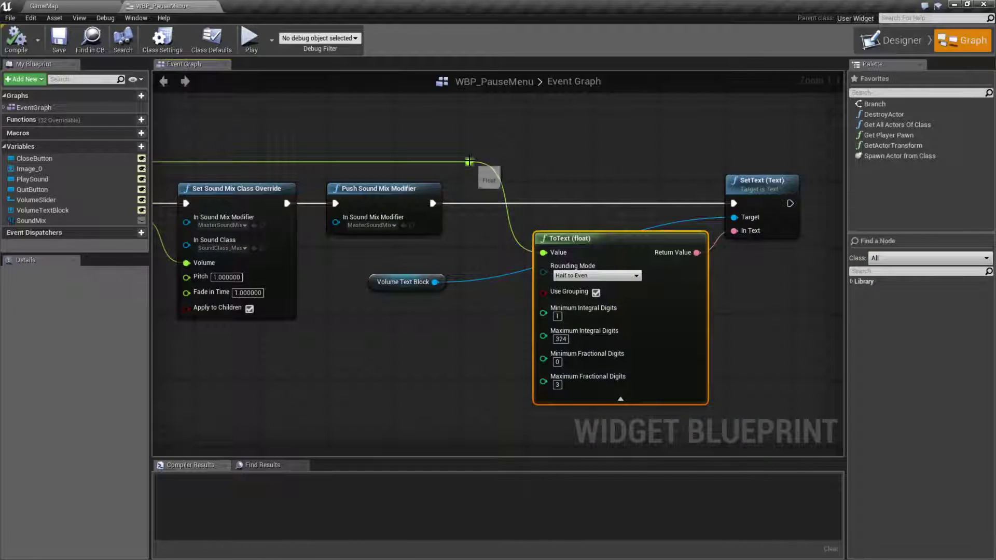
{"action": "left_click_drag", "start_coordinate": [469, 162], "coordinate": [496, 147]}
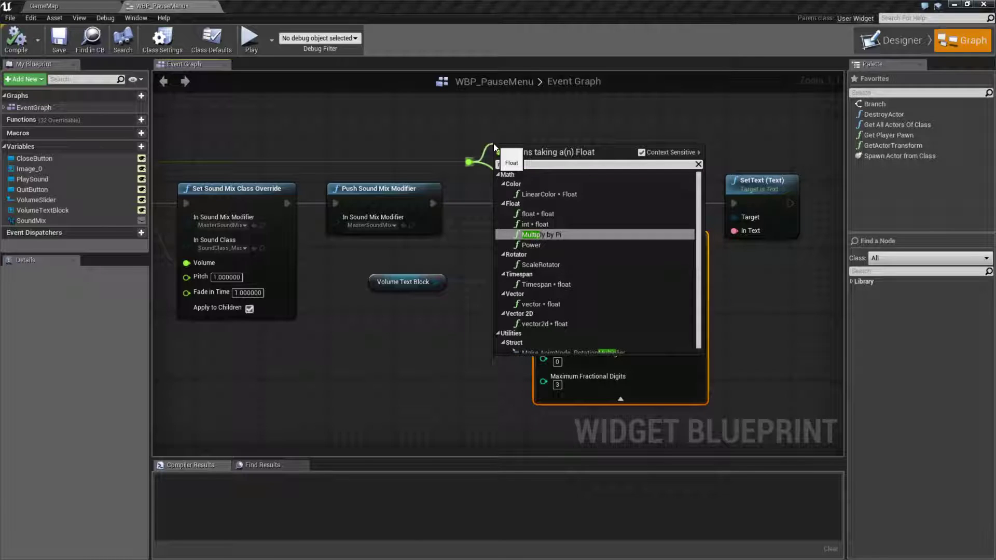
{"action": "type", "text": "multip"}
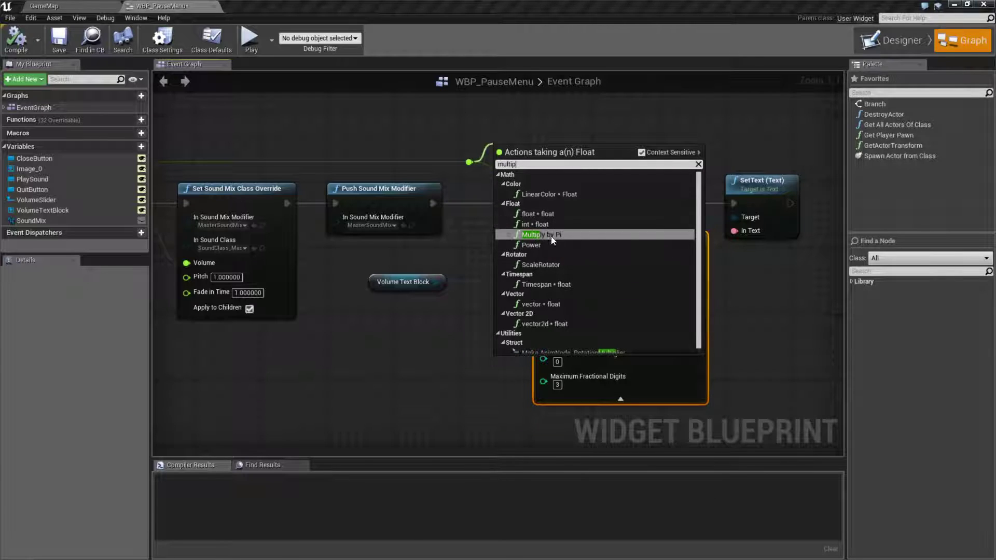
{"action": "left_click", "coordinate": [530, 234]}
{"action": "type", "text": "100"}
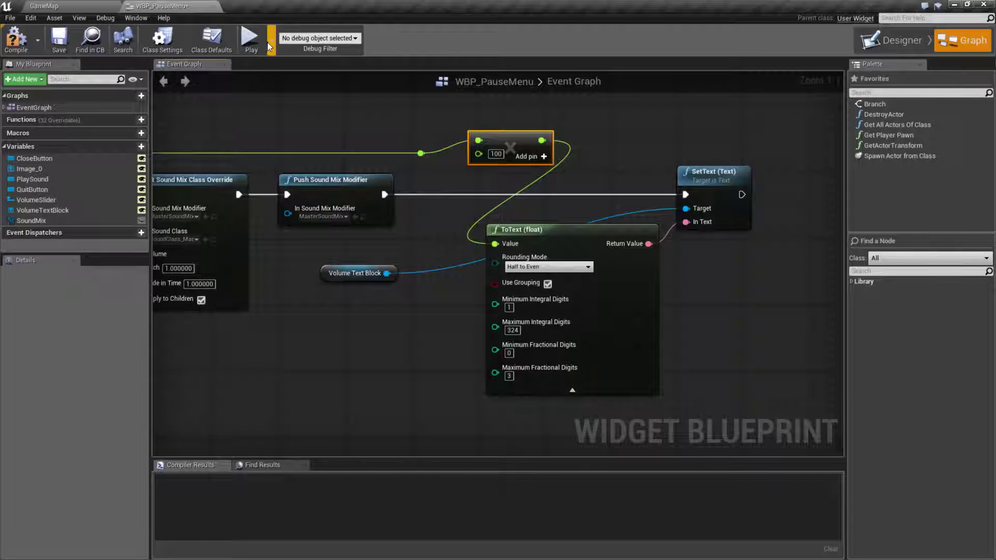
Preview the scaled label, set Maximum Fractional Digits to 0, and preview again
{"action": "left_click", "coordinate": [250, 39]}
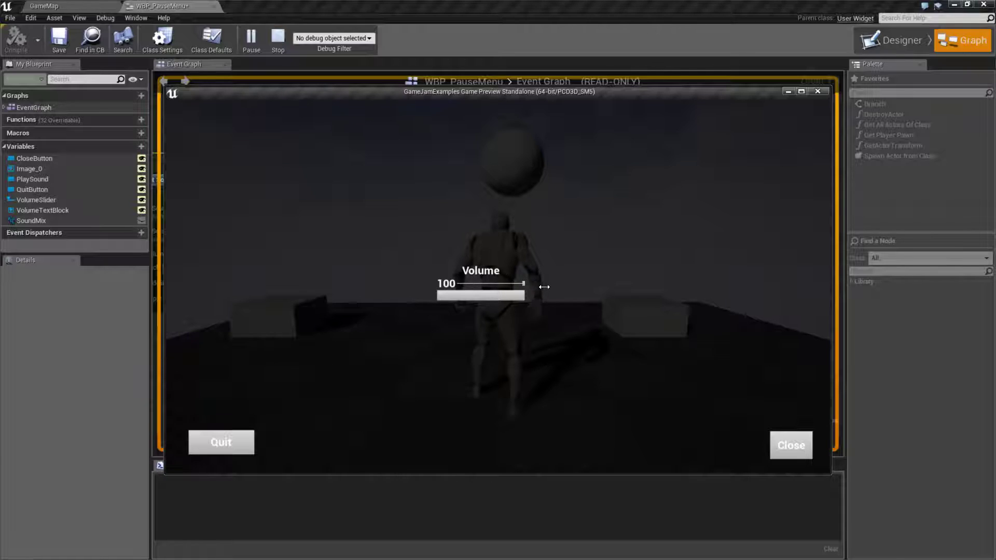
{"action": "left_click_drag", "start_coordinate": [521, 282], "coordinate": [536, 286]}
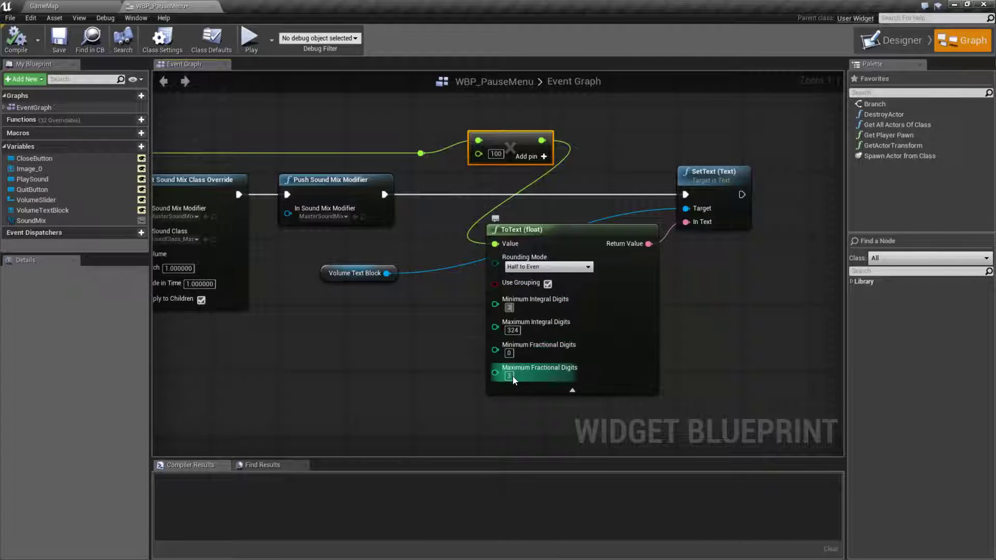
{"action": "type", "text": "0"}
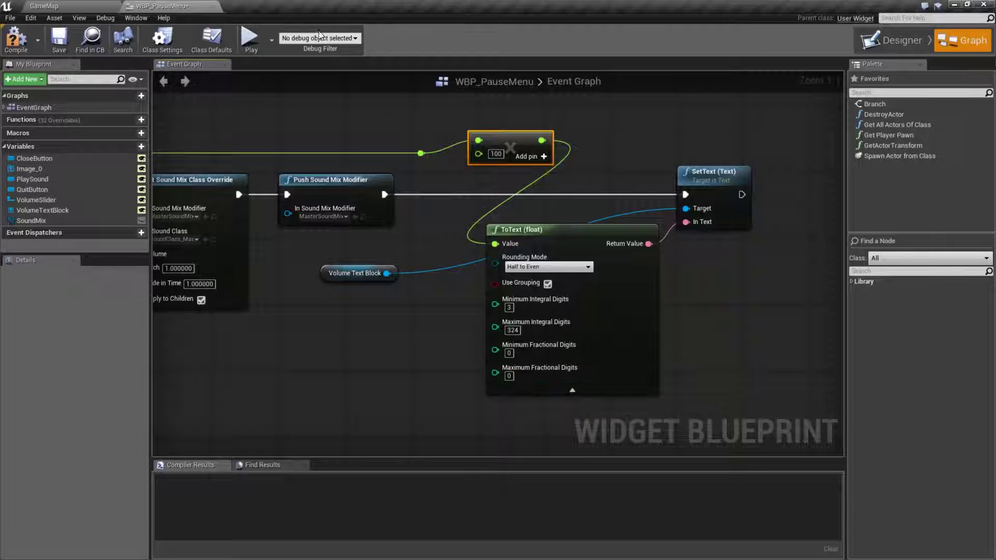
{"action": "left_click", "coordinate": [250, 38]}
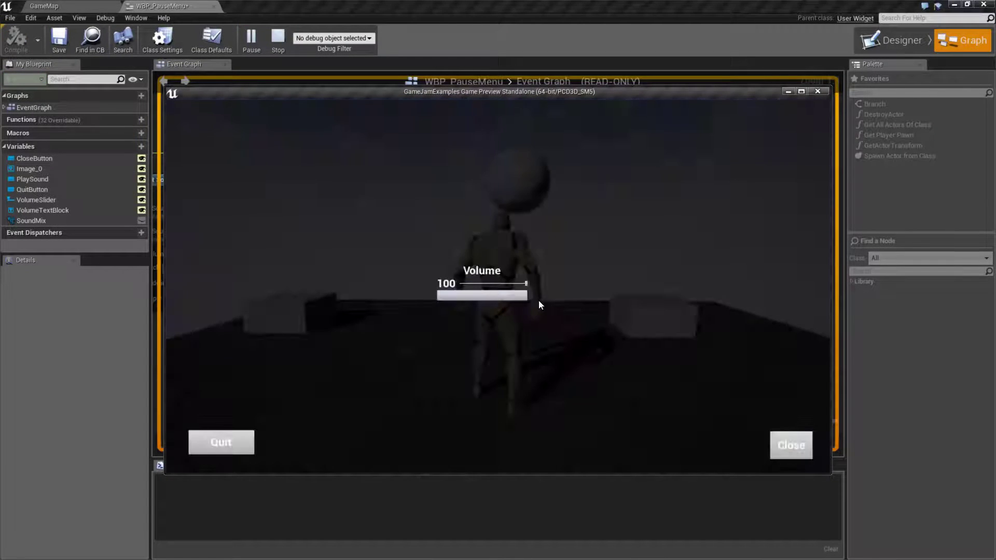
Drag the preview volume slider through values like 095, 047, 014, 018, 010 and 062
{"action": "left_click_drag", "start_coordinate": [524, 282], "coordinate": [515, 283]}
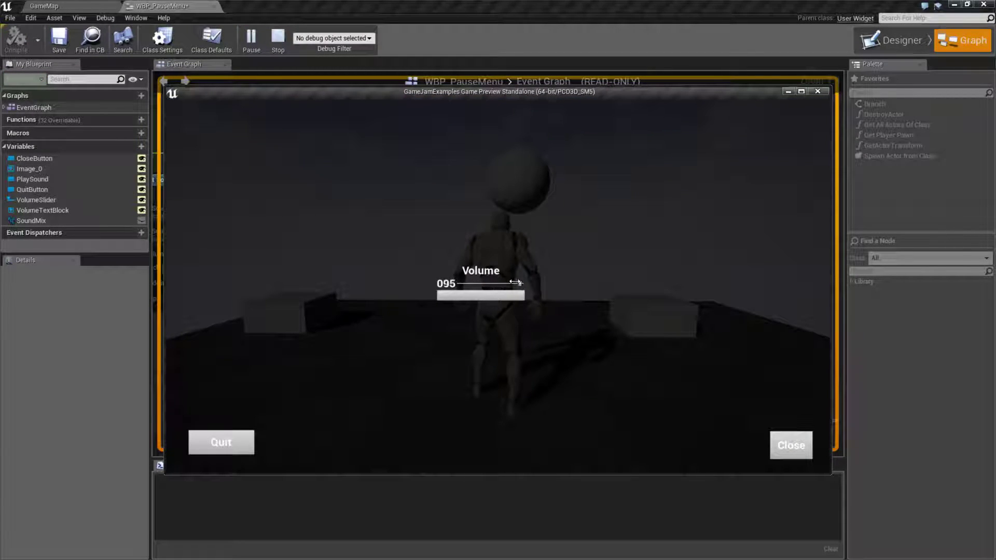
{"action": "left_click_drag", "start_coordinate": [518, 282], "coordinate": [488, 284]}
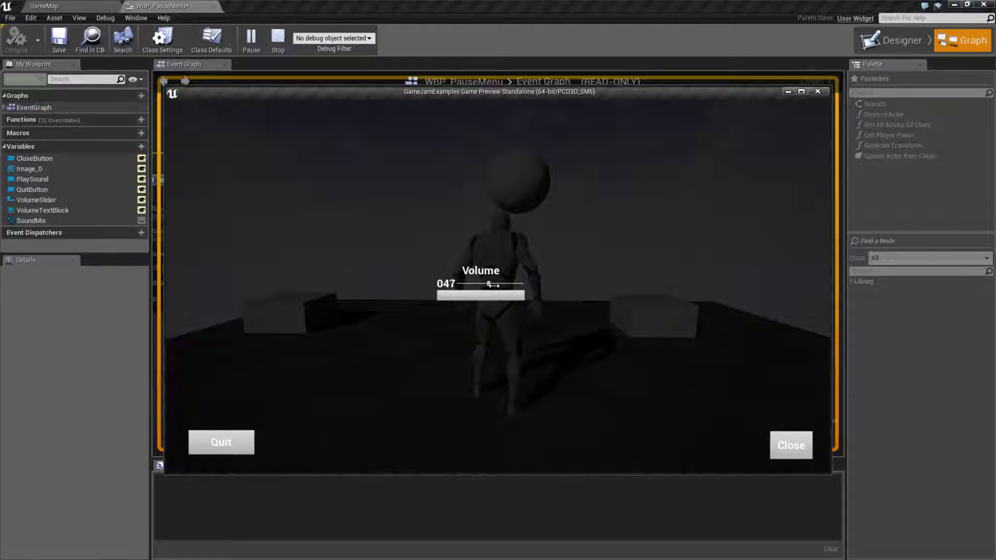
{"action": "left_click_drag", "start_coordinate": [488, 284], "coordinate": [465, 284]}
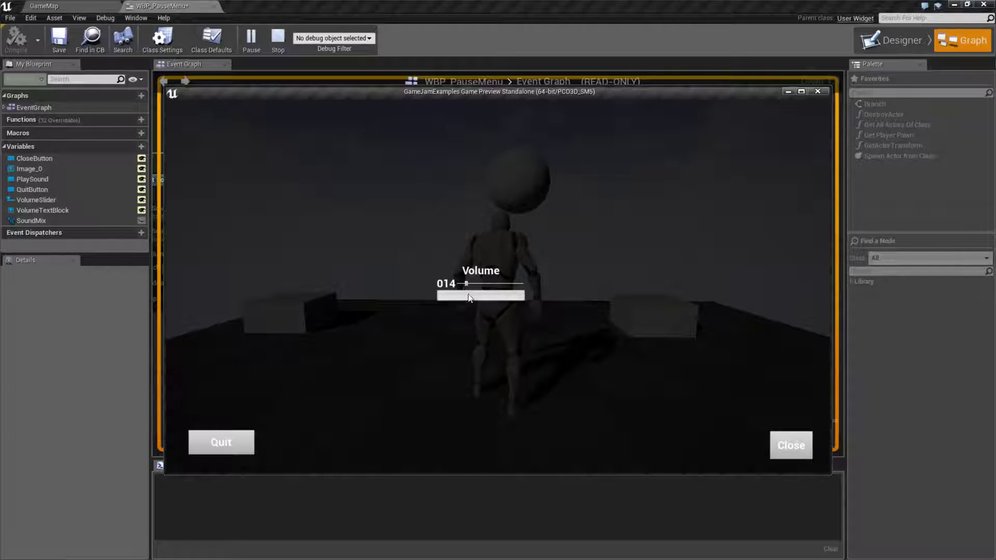
{"action": "left_click_drag", "start_coordinate": [468, 295], "coordinate": [480, 296]}
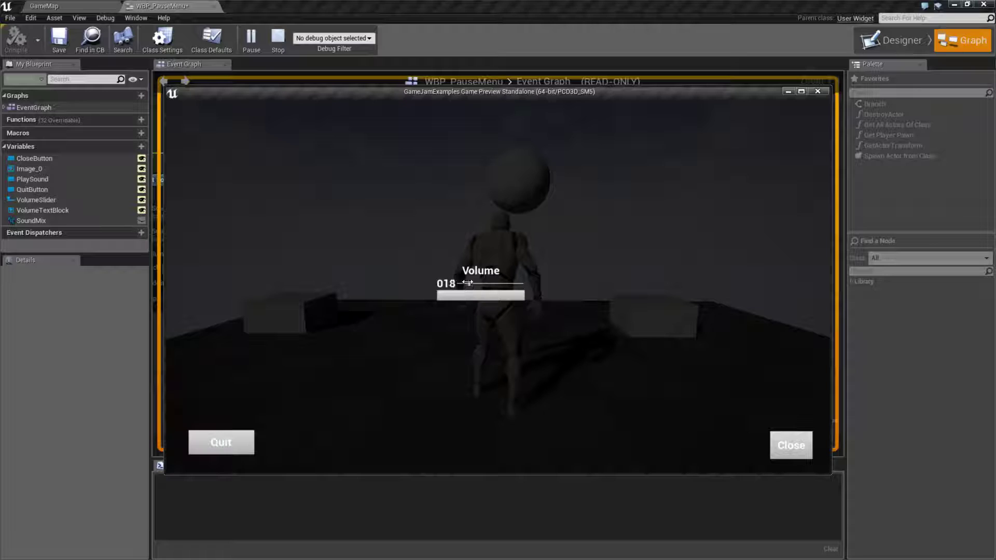
{"action": "left_click_drag", "start_coordinate": [469, 284], "coordinate": [463, 287]}
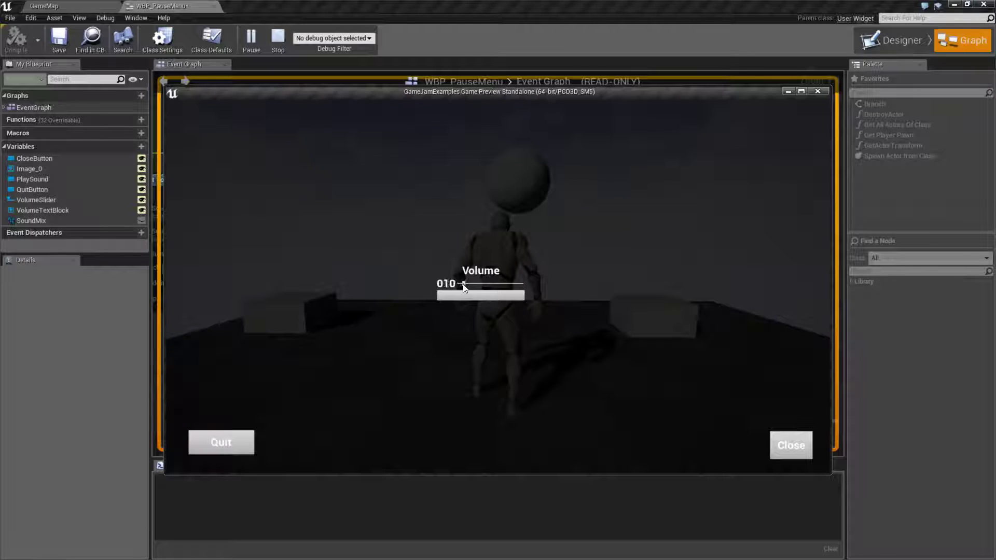
{"action": "left_click_drag", "start_coordinate": [464, 285], "coordinate": [494, 286]}
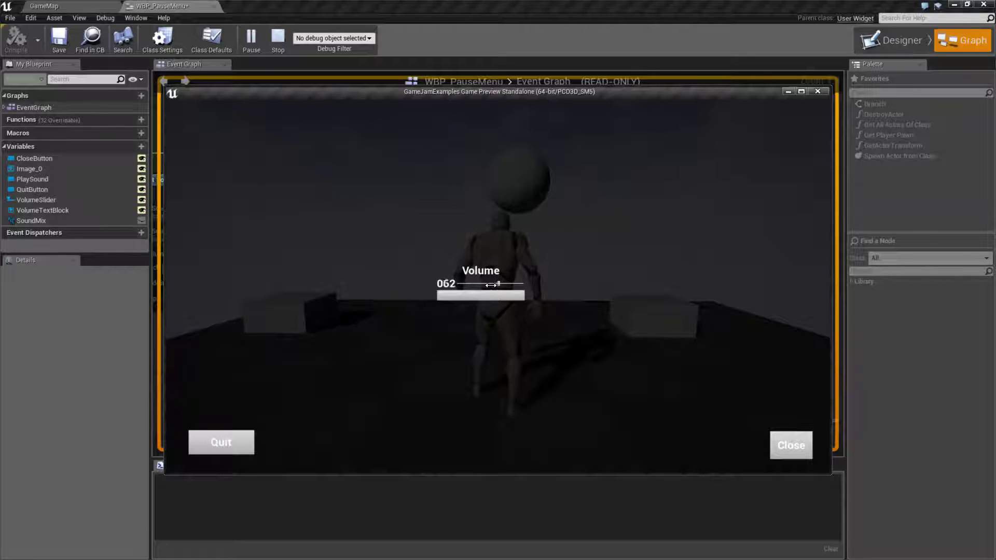
{"action": "left_click_drag", "start_coordinate": [489, 284], "coordinate": [470, 282]}
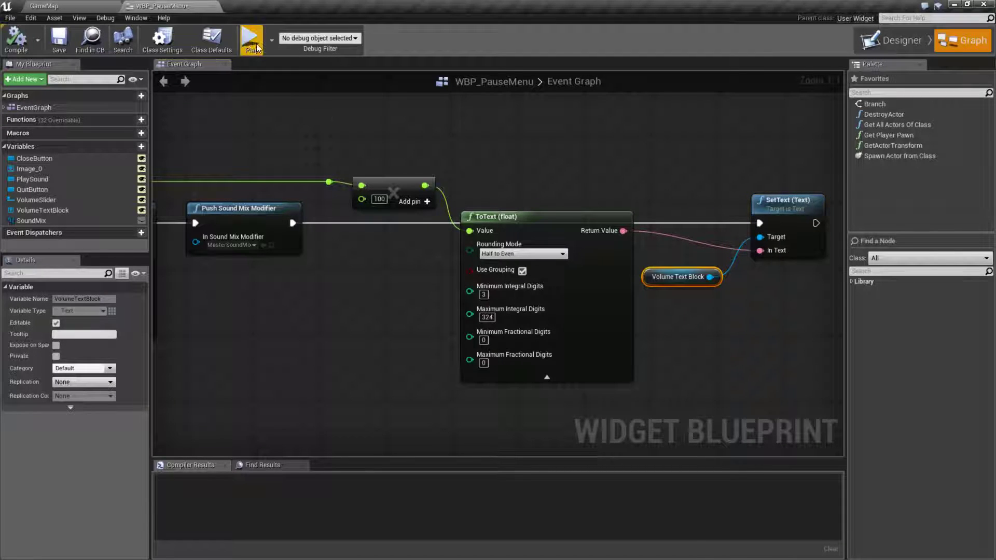
{"action": "left_click", "coordinate": [251, 38]}
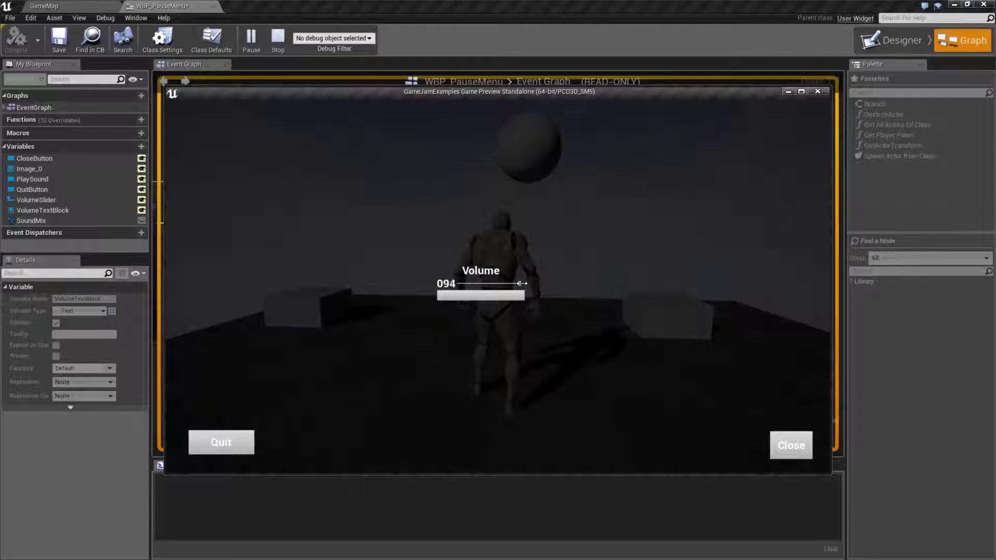
{"action": "left_click", "coordinate": [279, 40]}
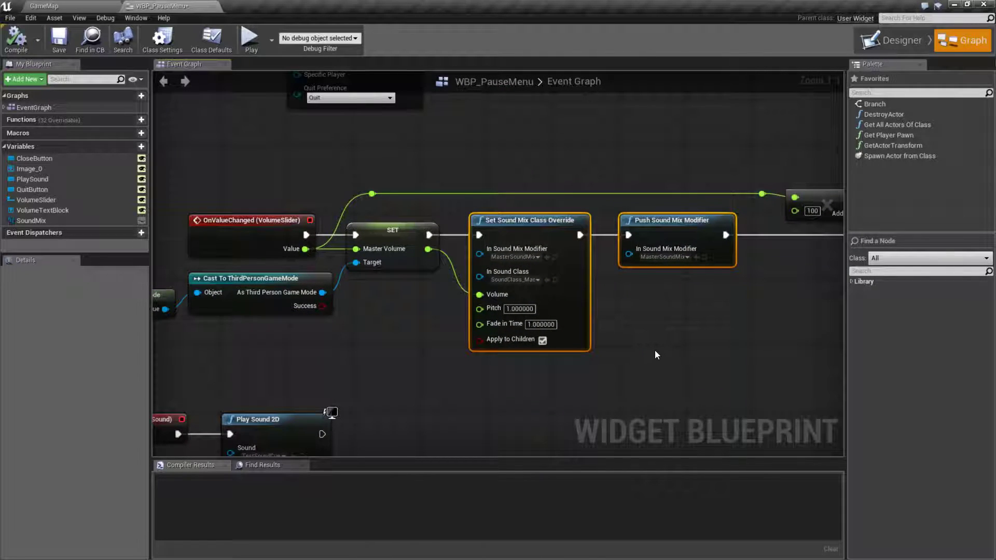
{"action": "mouse_move", "coordinate": [488, 216]}
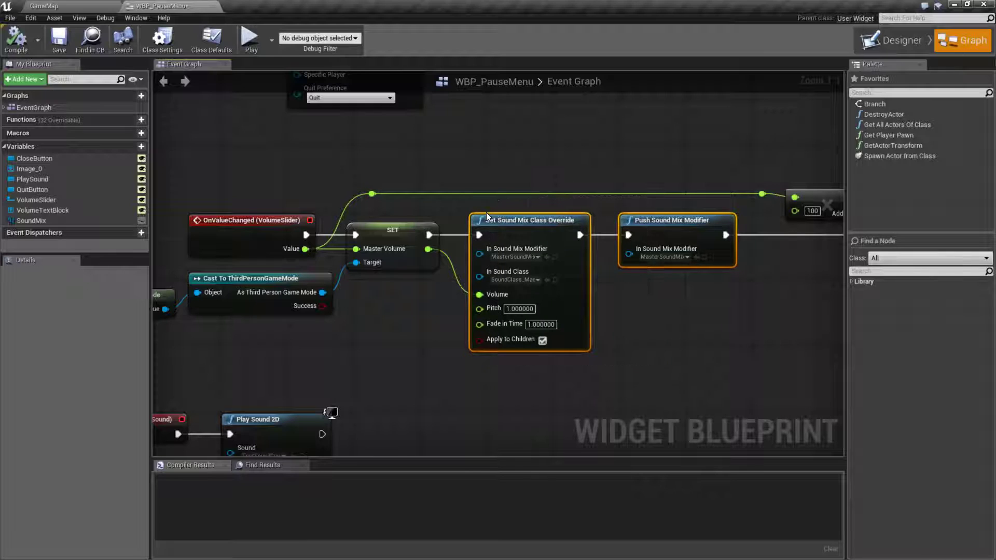